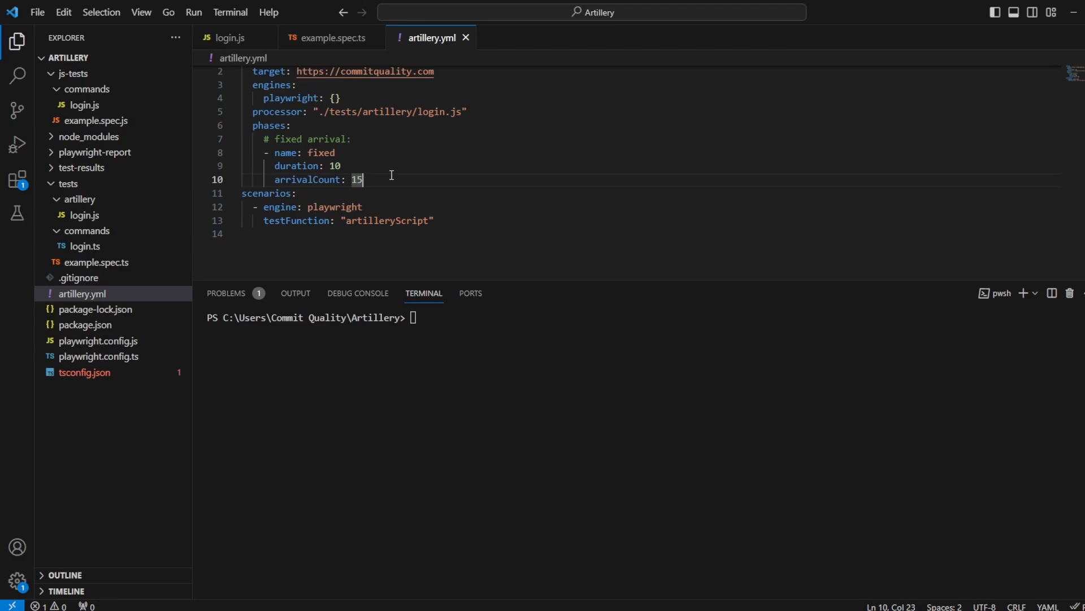
# Step: Review artillery.yml (15 arrivals over 10 s) and commands/login.ts, then open tests/artillery/login.js
pyautogui.click(84, 215)
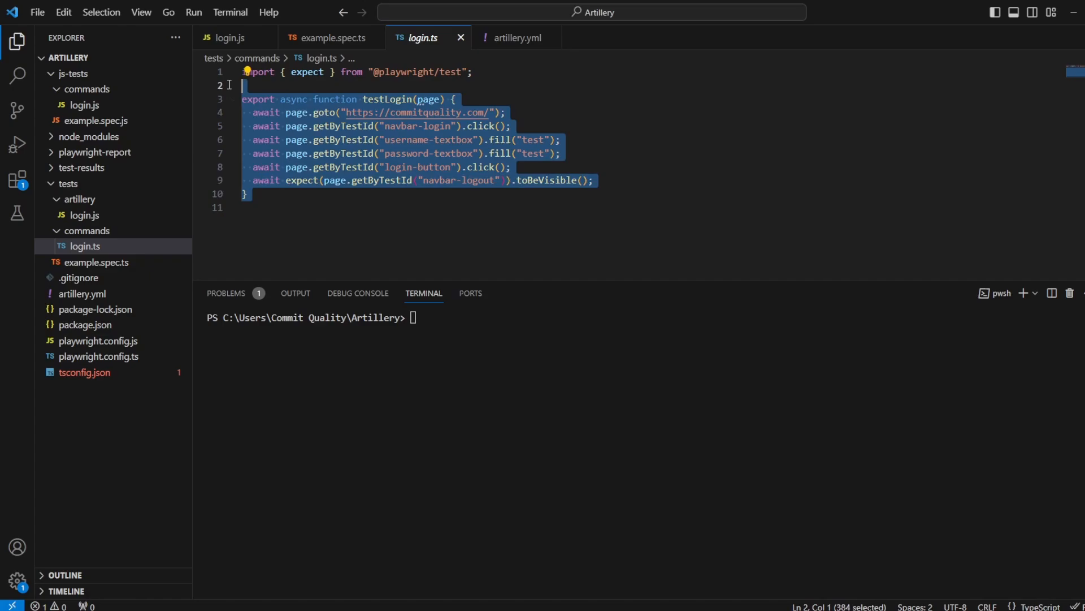
pyautogui.click(231, 37)
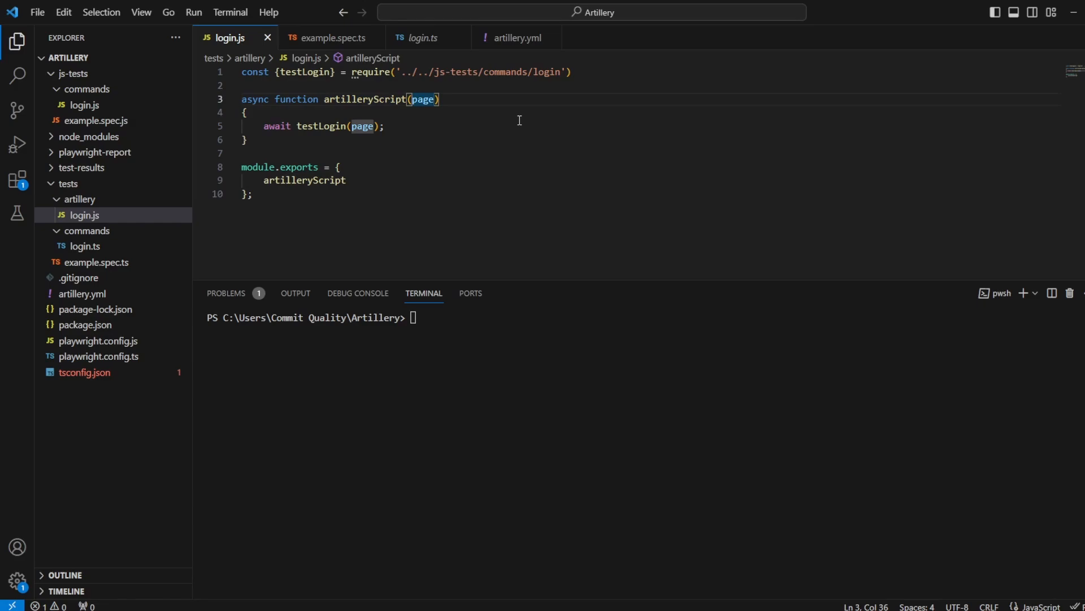
# Step: Extend artilleryScript's parameters to (page, vuContext, events, test)
pyautogui.write(', vu')
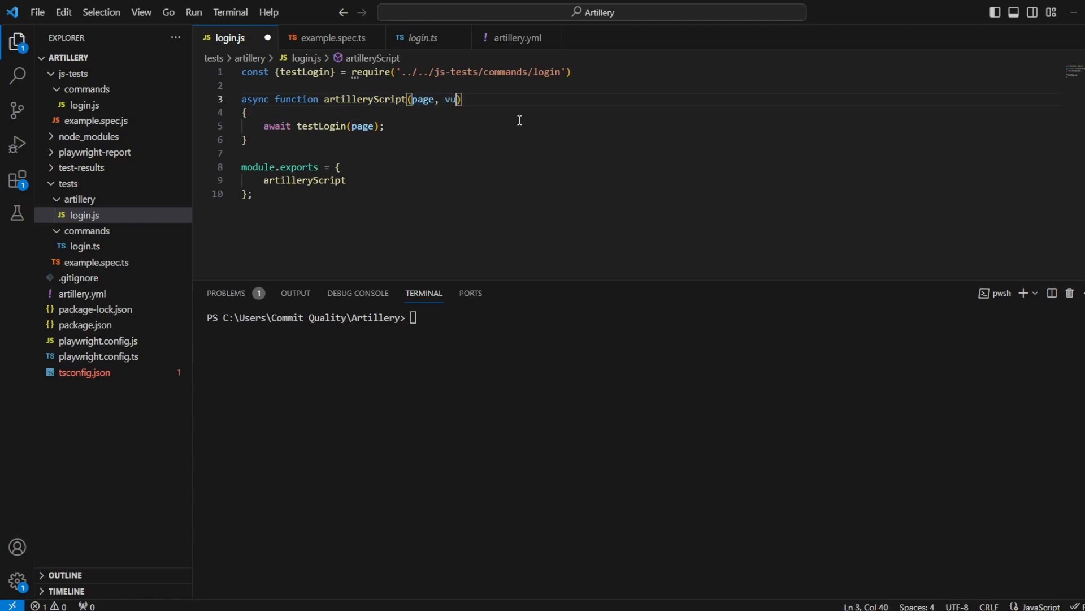
pyautogui.write('Context')
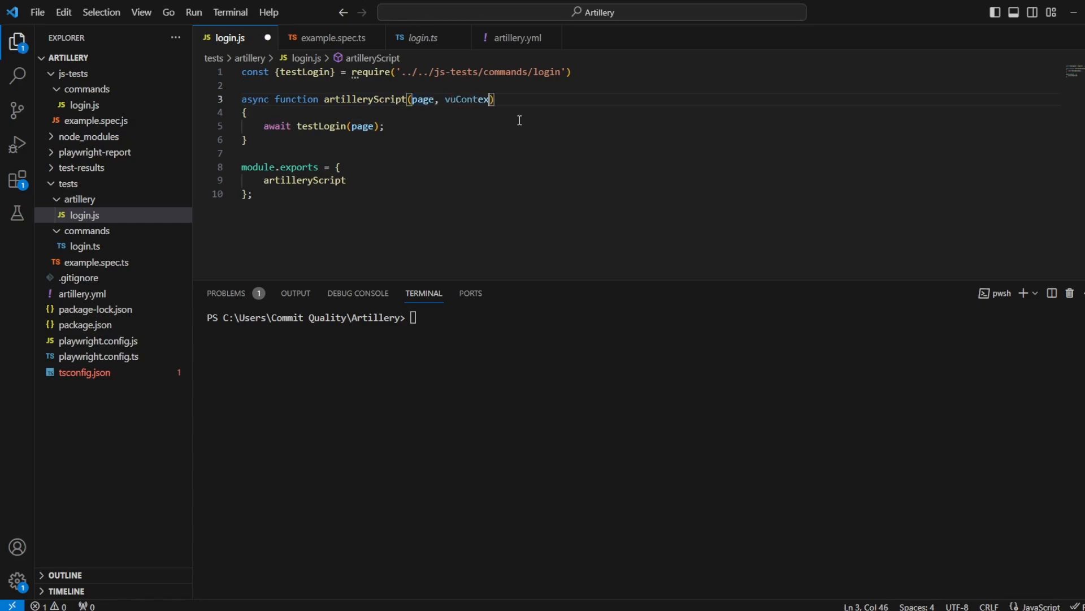
pyautogui.write(', events, test')
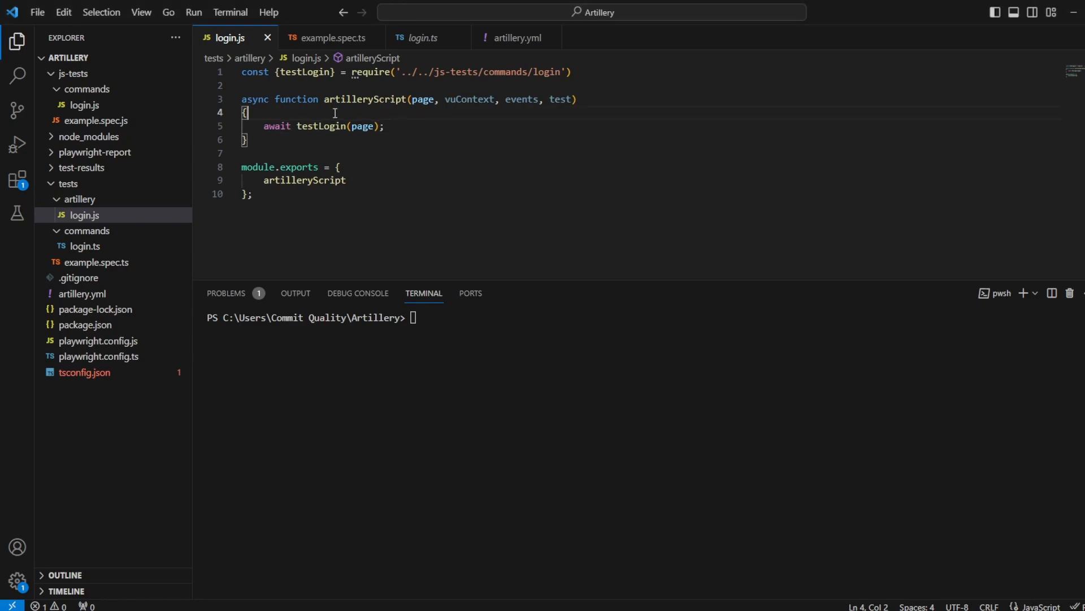
# Step: Try out a vuContext.vars.$uuid / vuContext.scenario line, then delete it and save
pyautogui.write('vuContext.v')
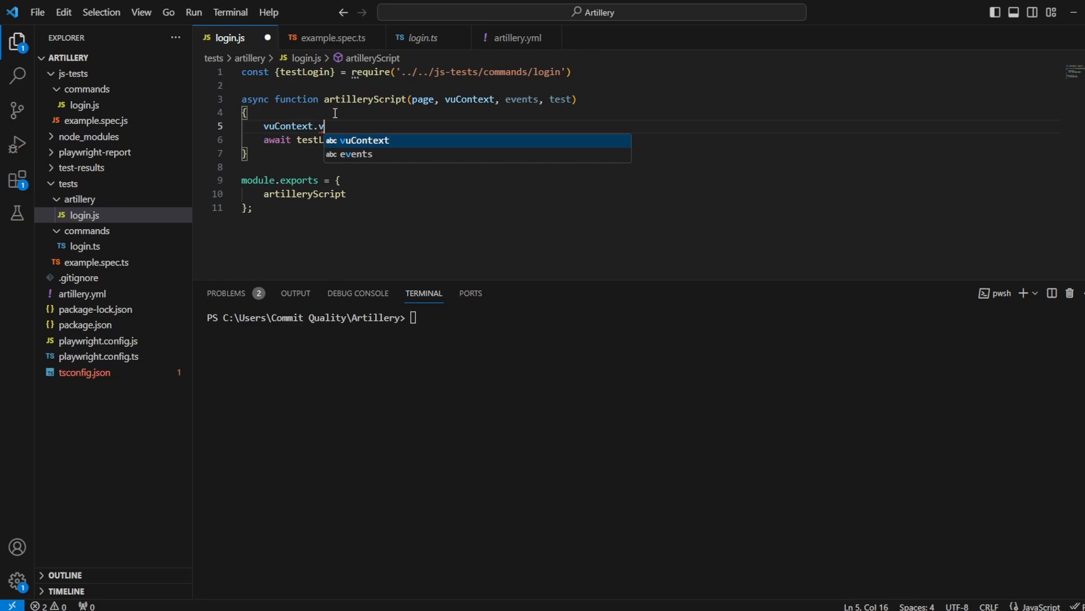
pyautogui.write('ars')
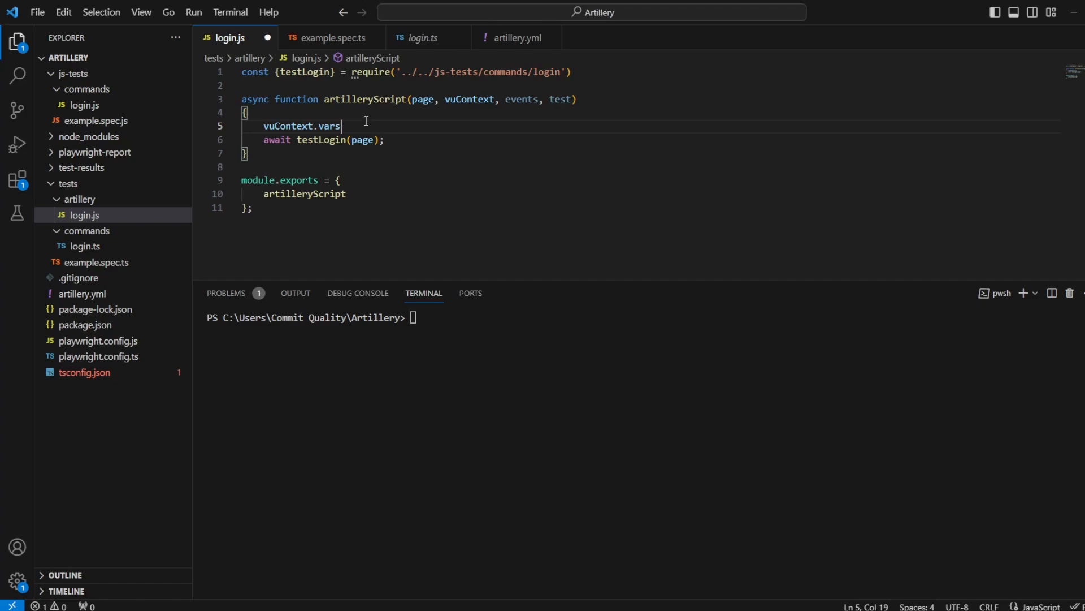
pyautogui.doubleClick(330, 126)
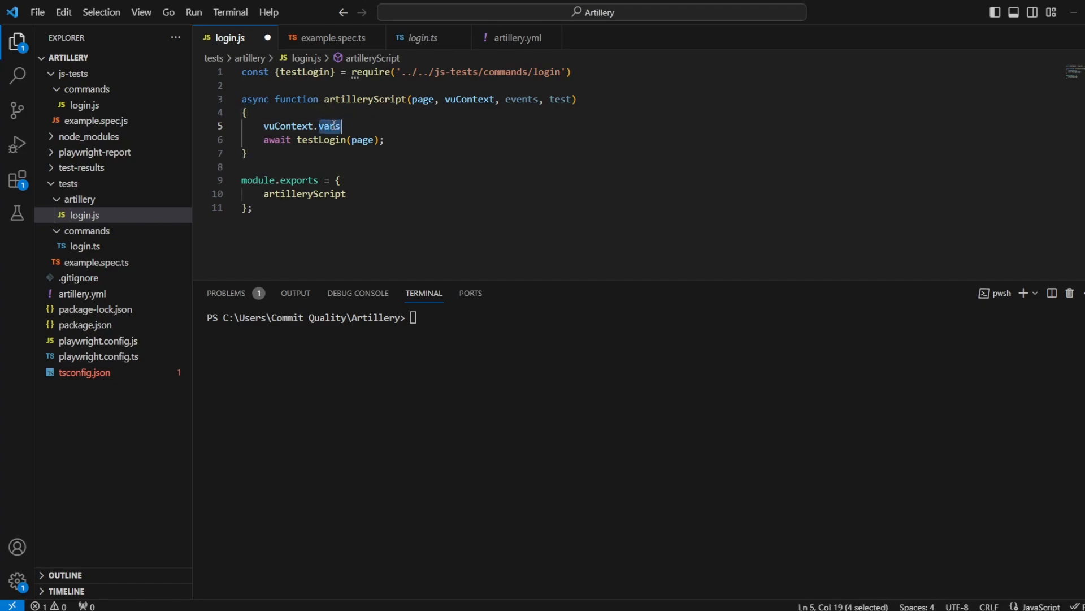
pyautogui.write('.')
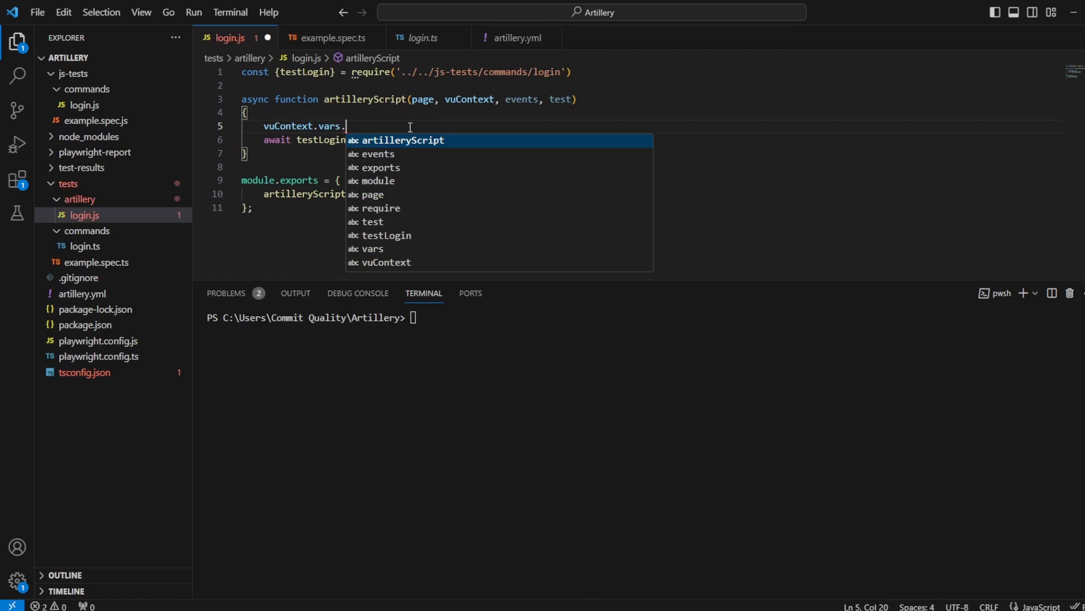
pyautogui.write('$uuid')
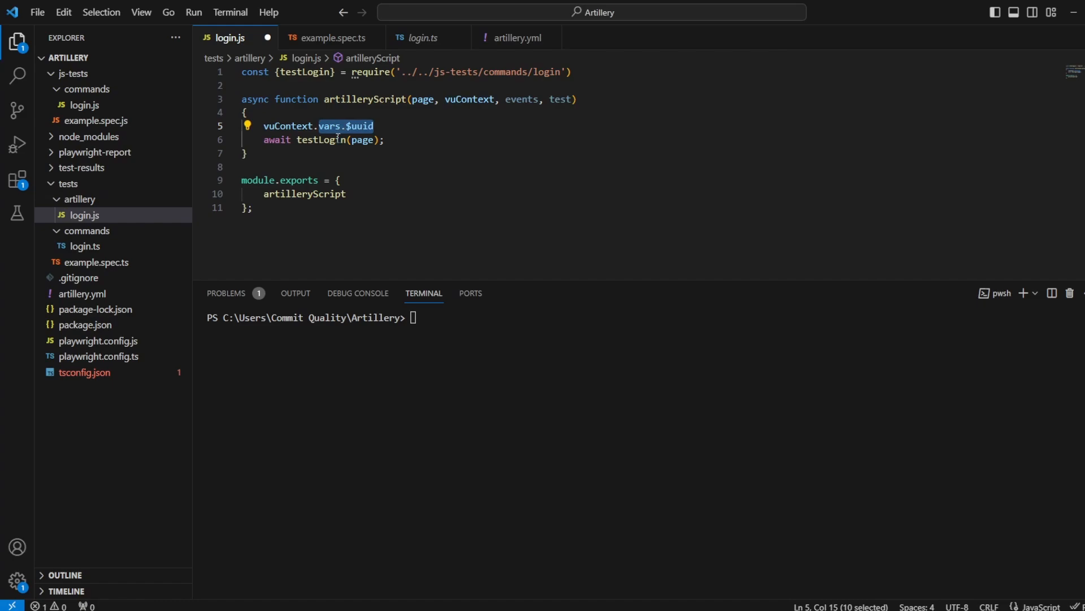
pyautogui.write('scena')
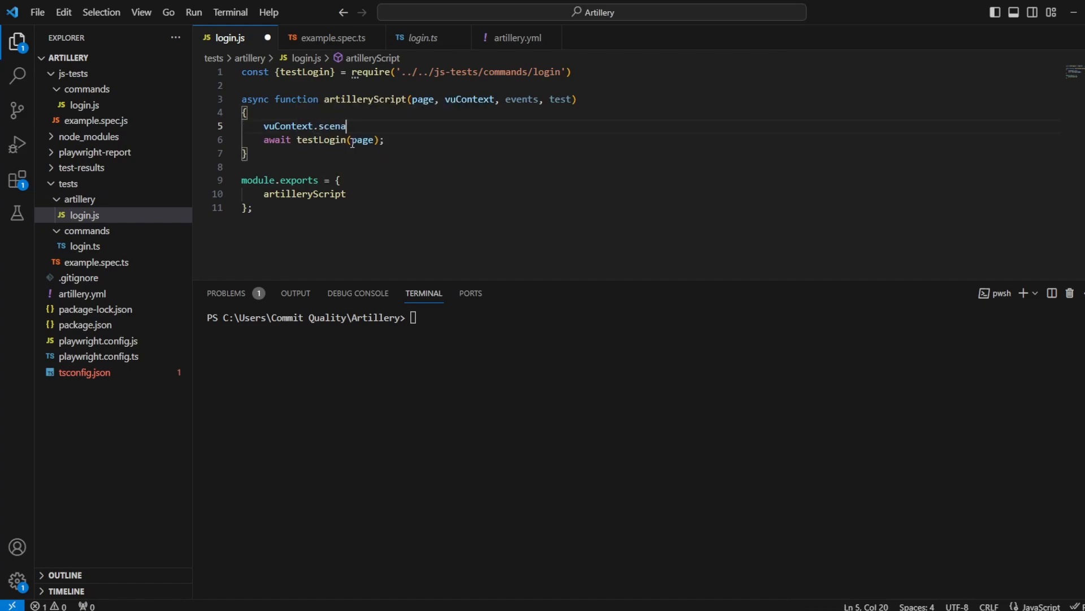
pyautogui.write('rio')
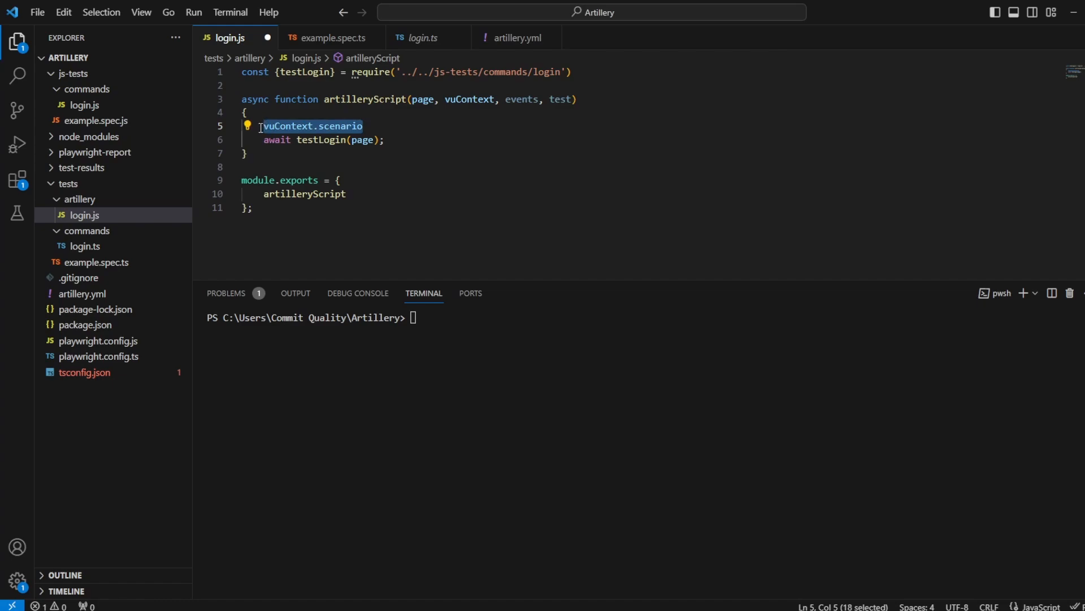
pyautogui.press('Delete')
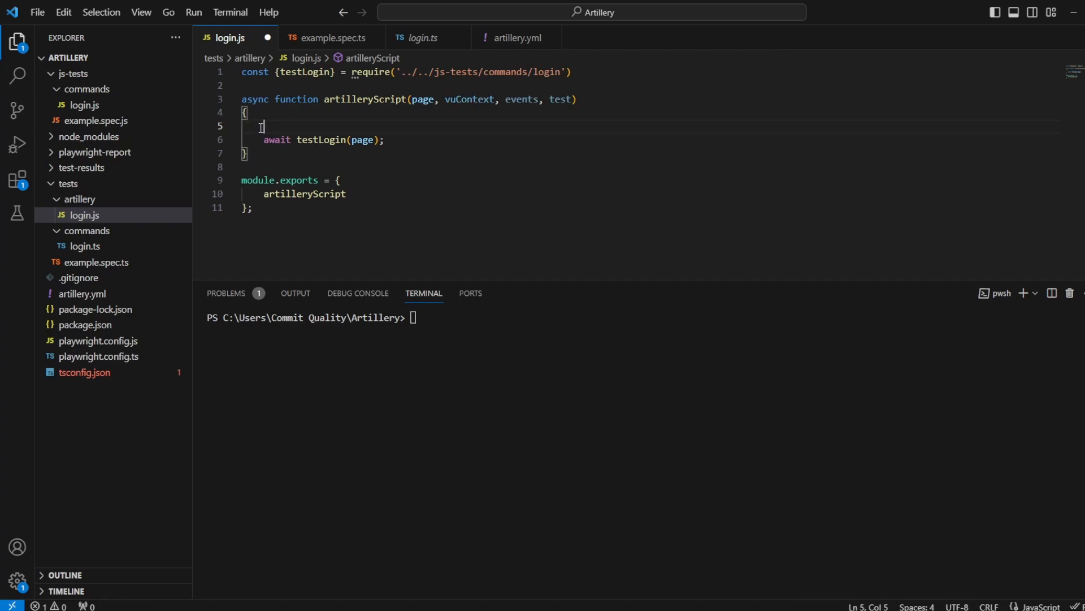
pyautogui.doubleClick(523, 99)
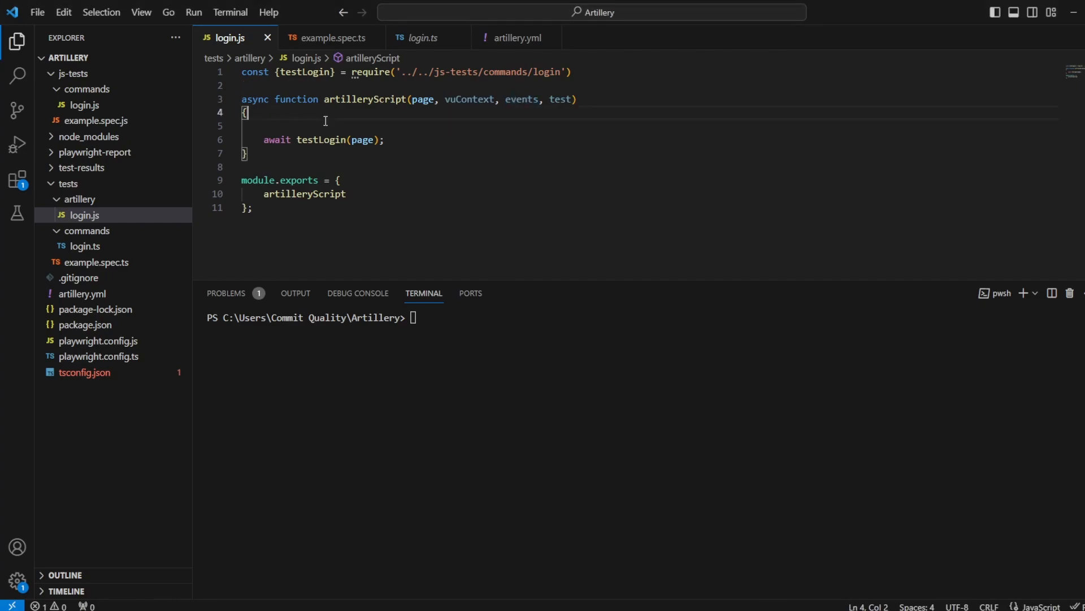
# Step: Add a comment about outputting metrics by incrementing a custom counter event
pyautogui.write('/')
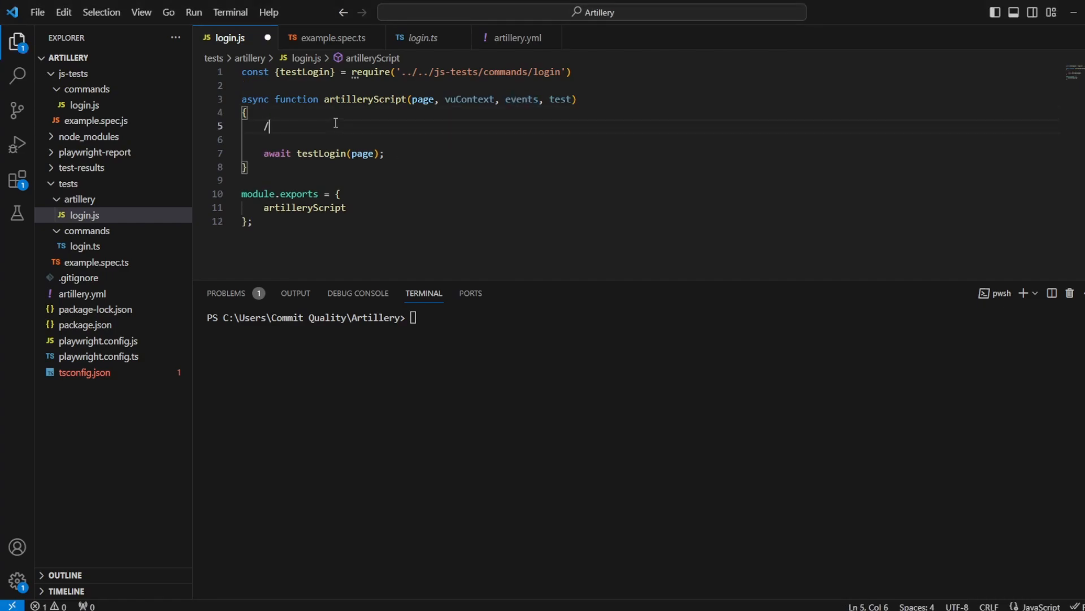
pyautogui.write('/output current m')
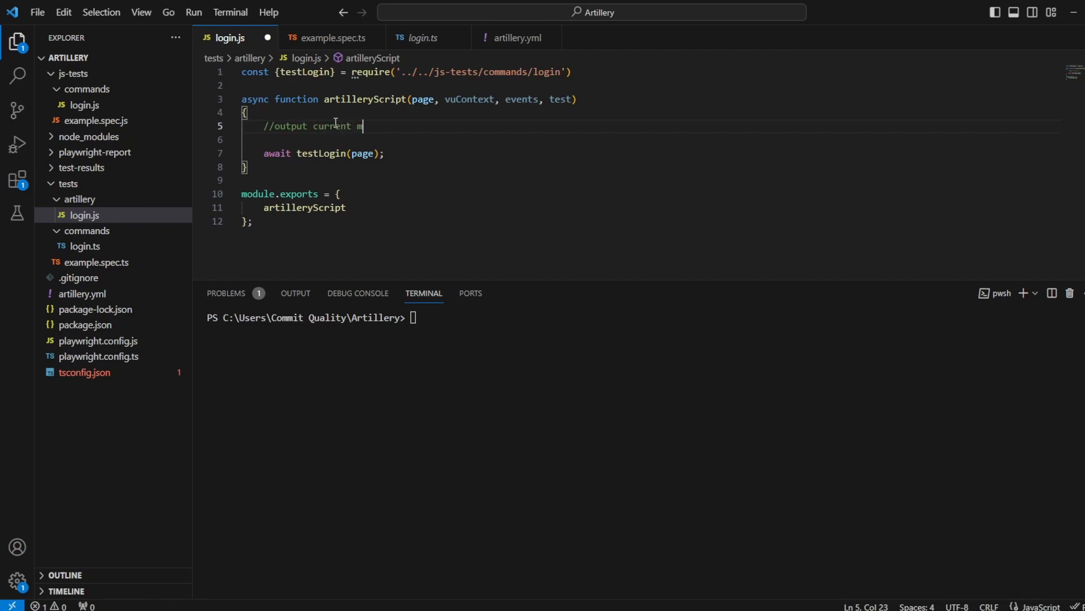
pyautogui.write('etrics -')
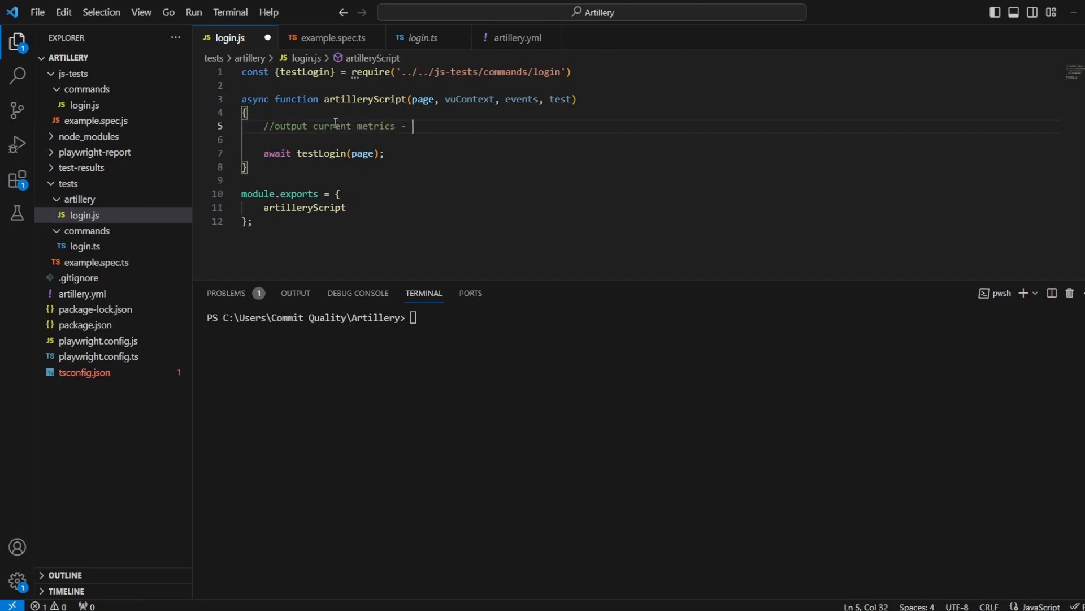
pyautogui.write('incrementing a custom')
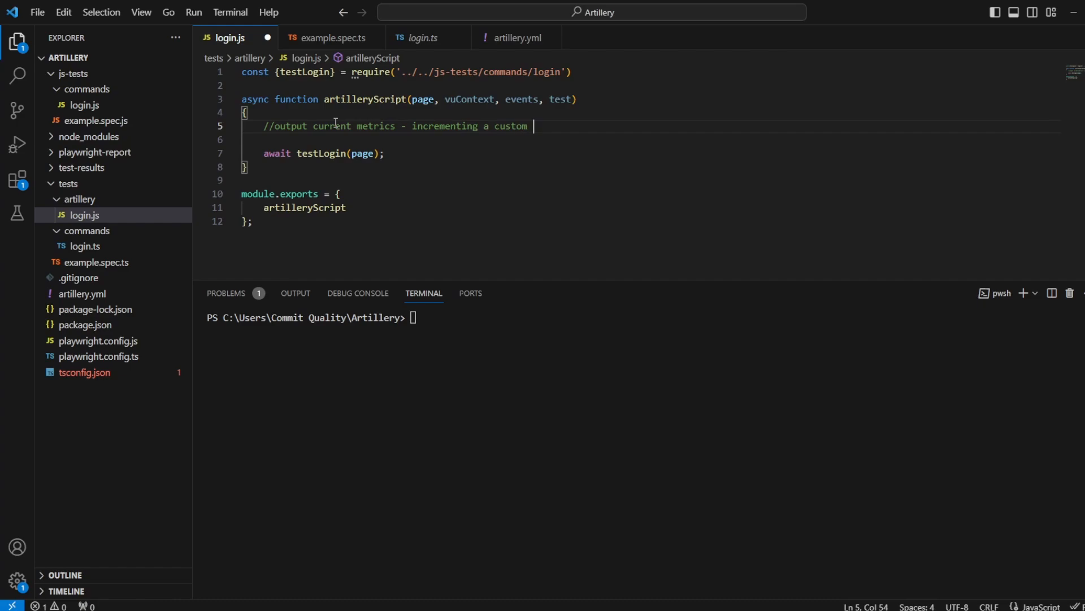
pyautogui.write('counters')
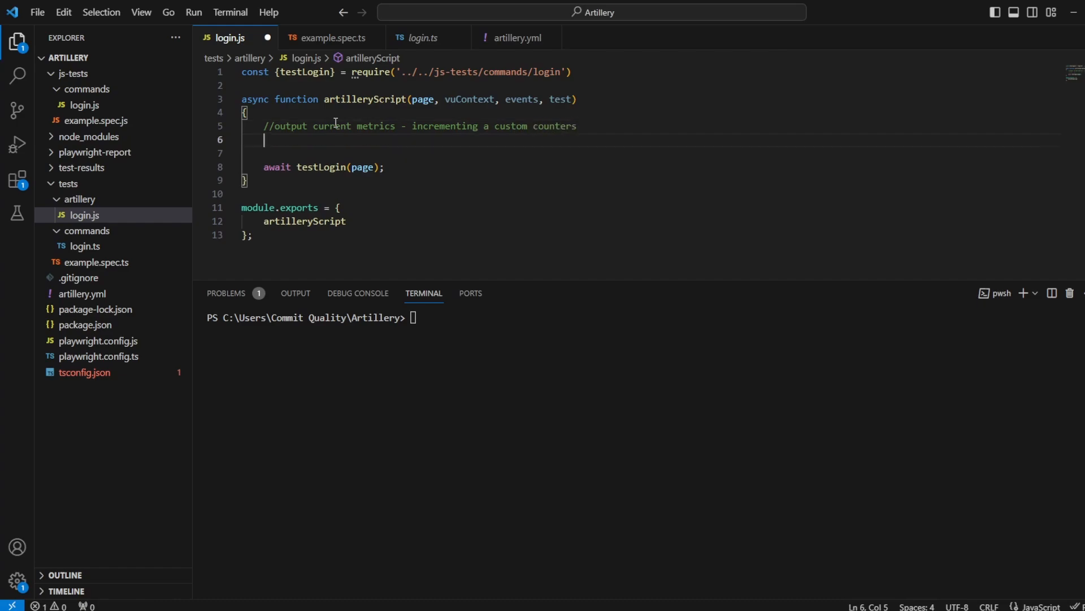
pyautogui.write('events.em')
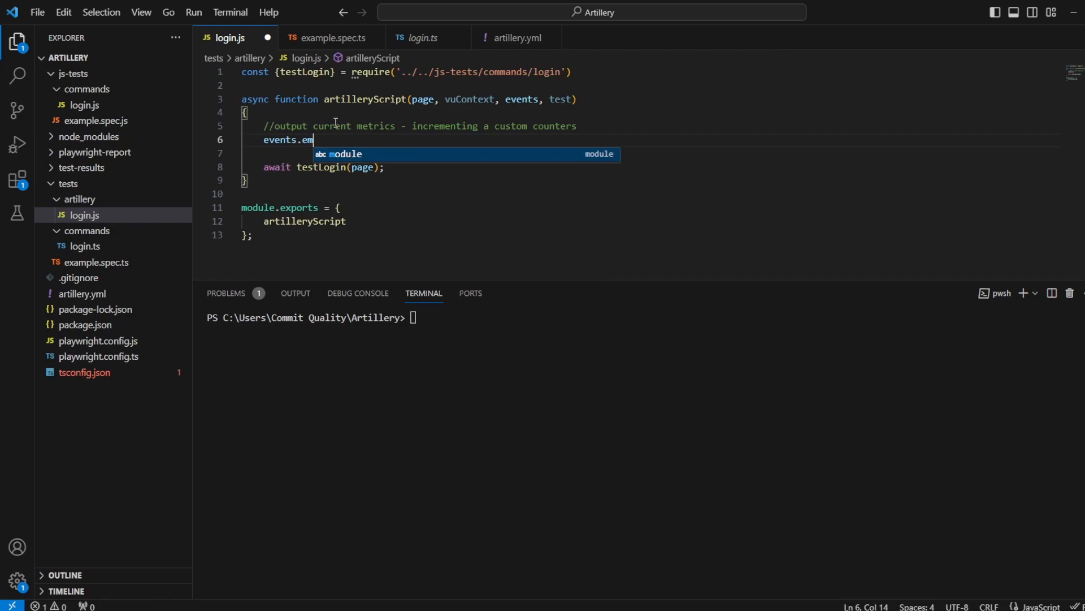
# Step: Write events.emit("counter", `user.${vuContext.scenario.name}.page_loads`, 1) and save login.js
pyautogui.write('it(')
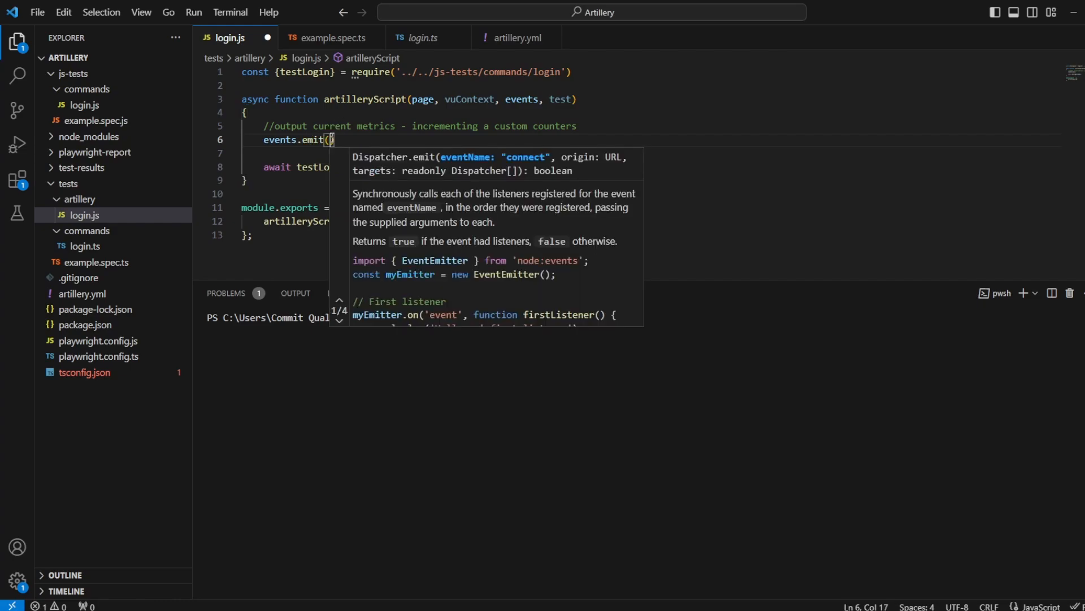
pyautogui.write('"')
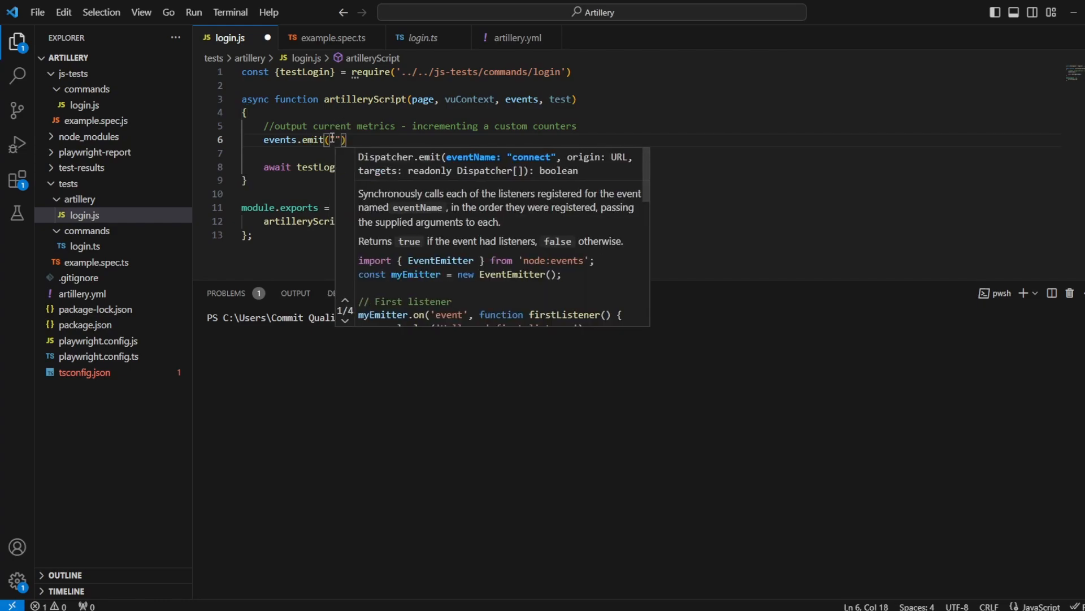
pyautogui.write('counter",')
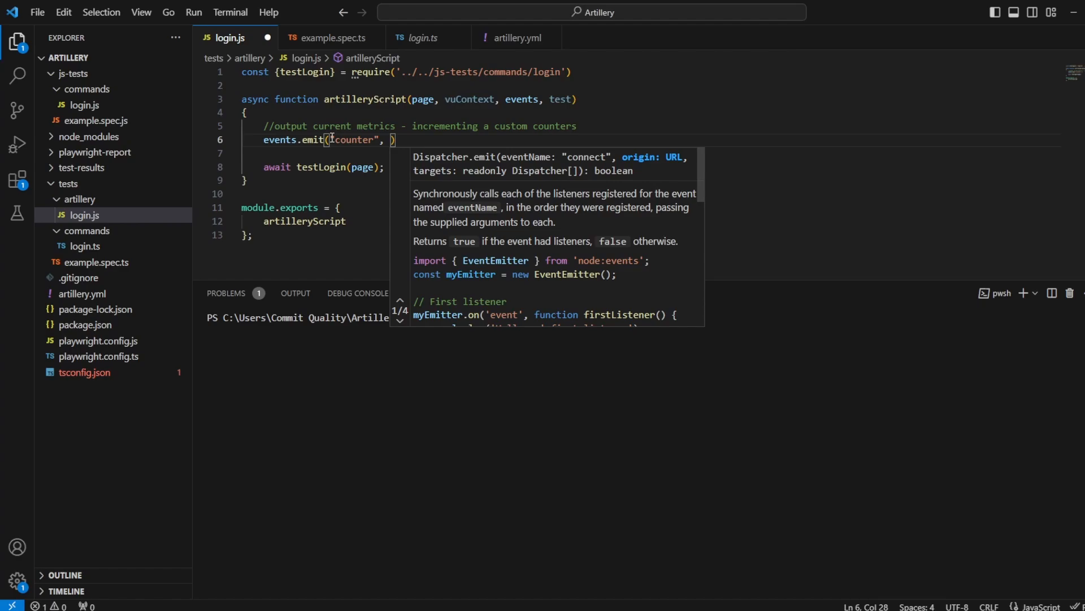
pyautogui.write('`')
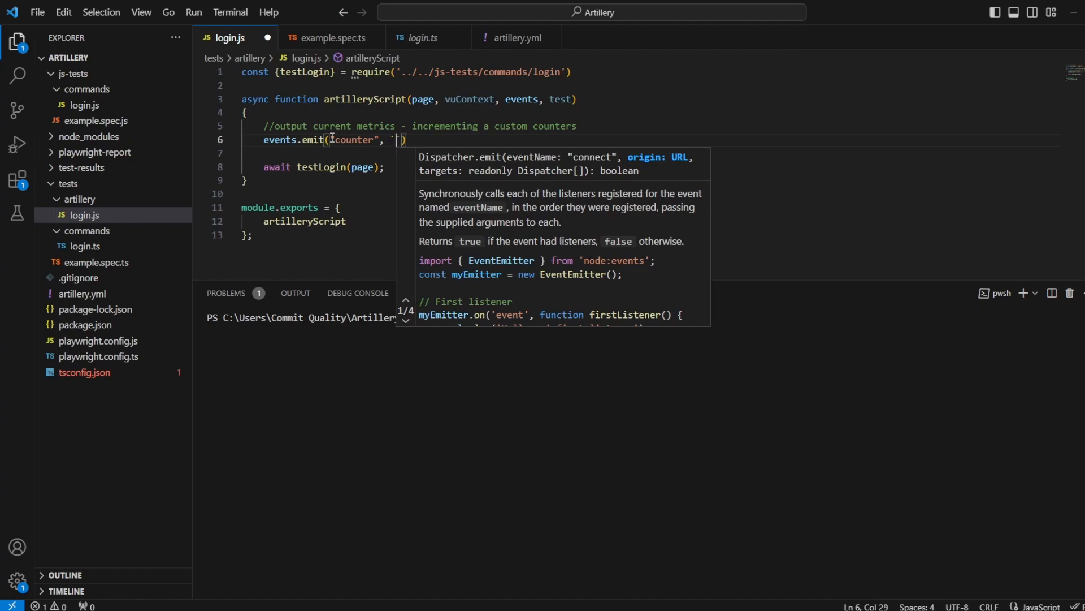
pyautogui.write('user')
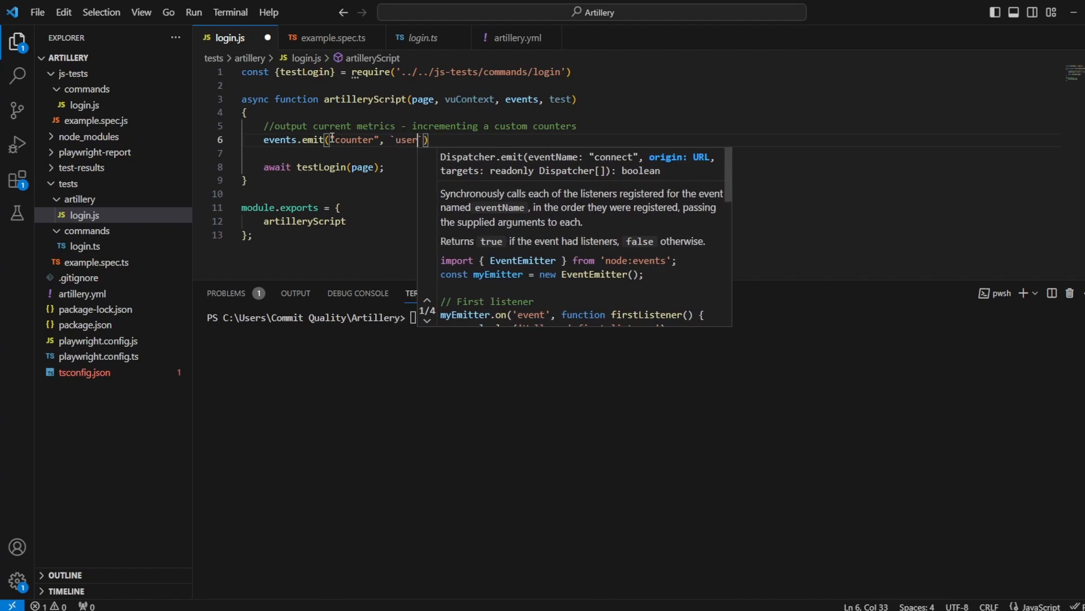
pyautogui.write('.')
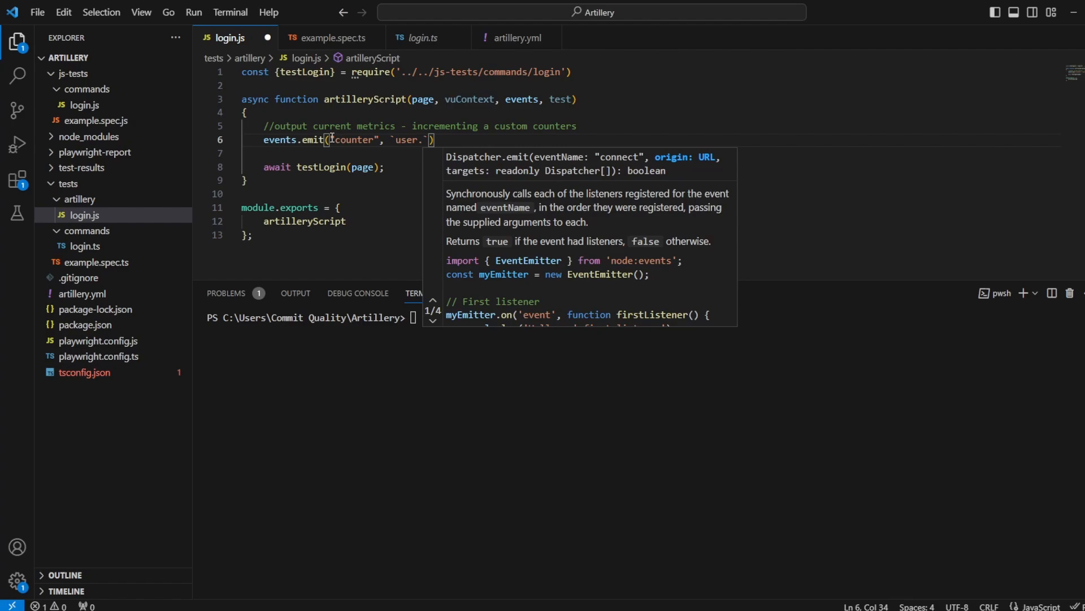
pyautogui.write('${}')
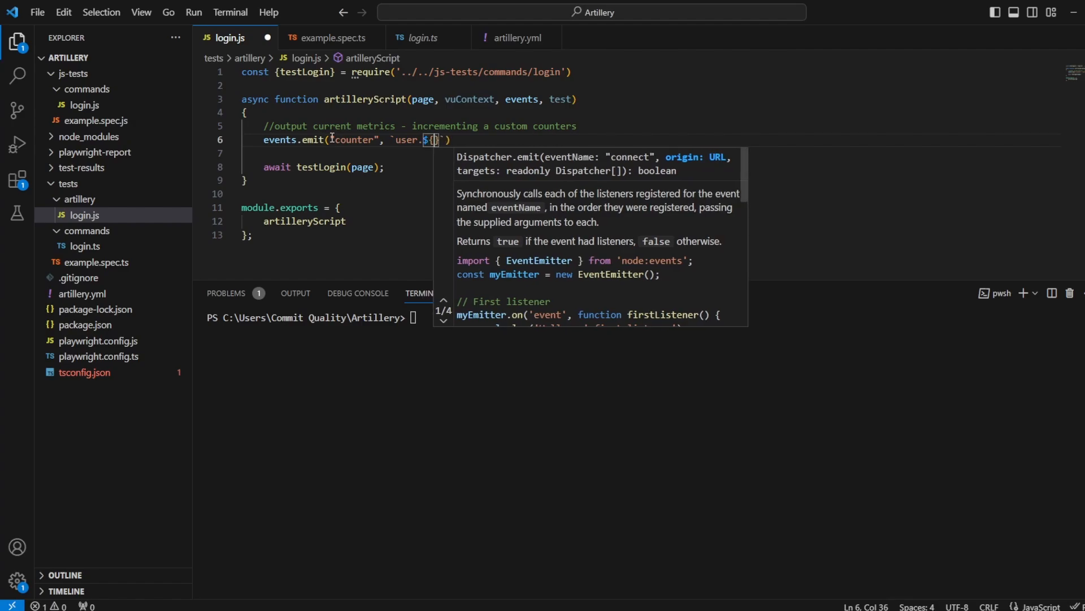
pyautogui.write('vuContext')
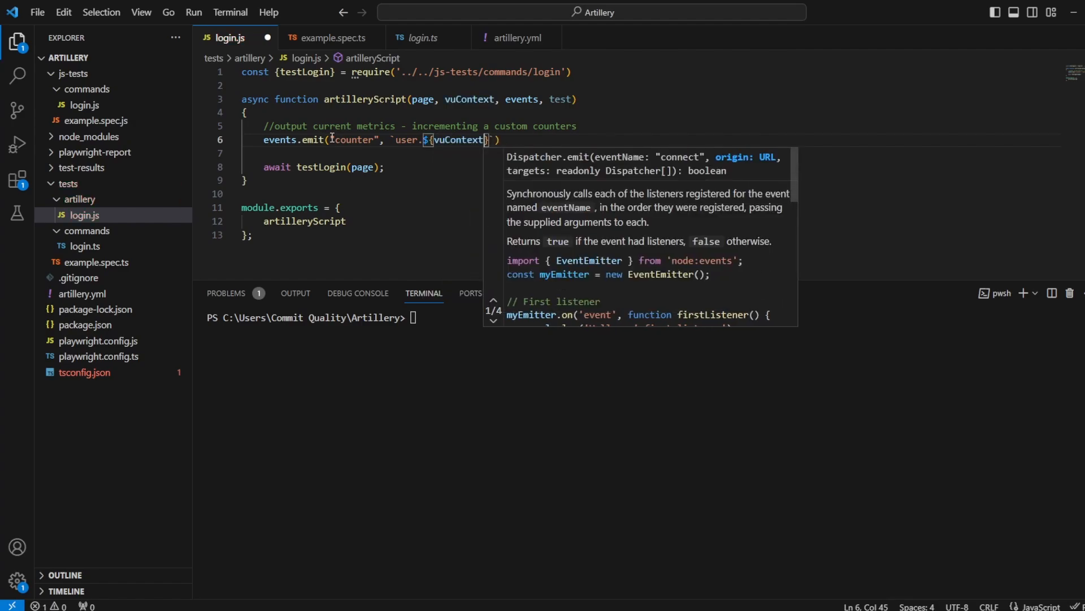
pyautogui.write('.scenario.name')
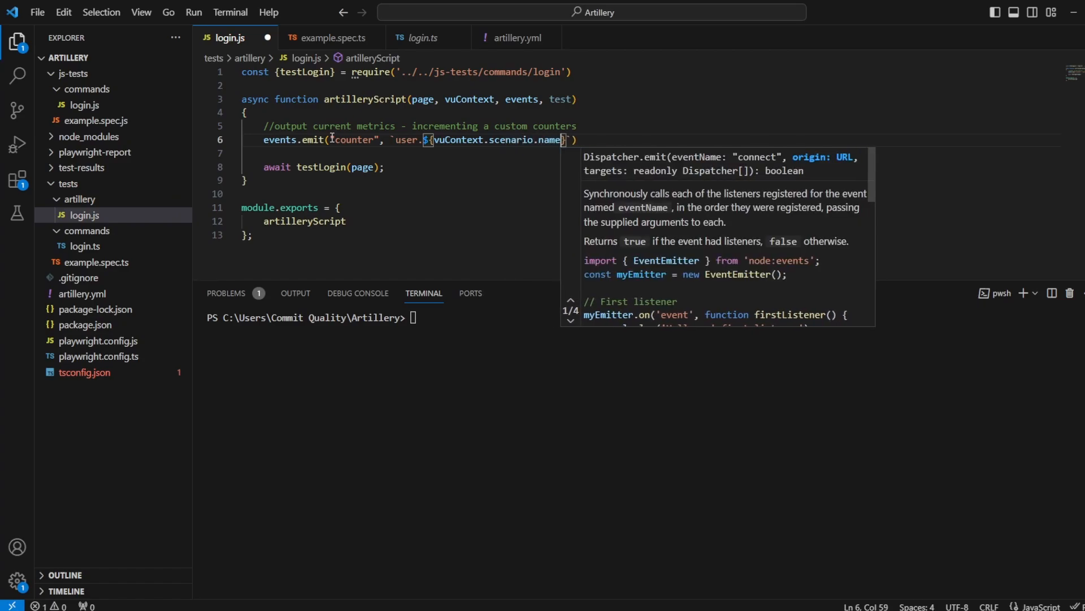
pyautogui.write('.page_1;')
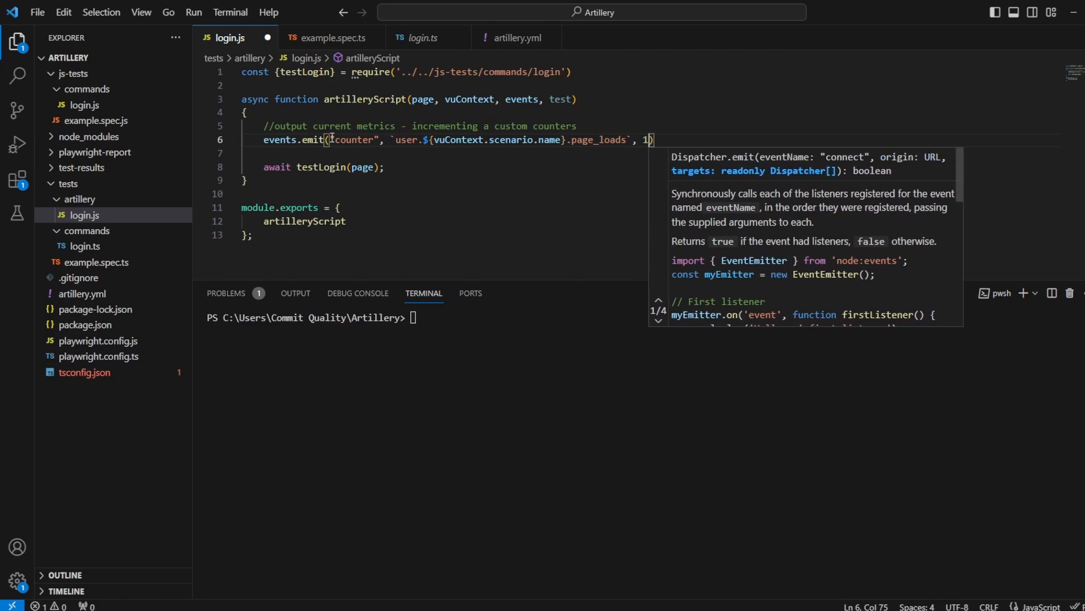
pyautogui.press('Enter')
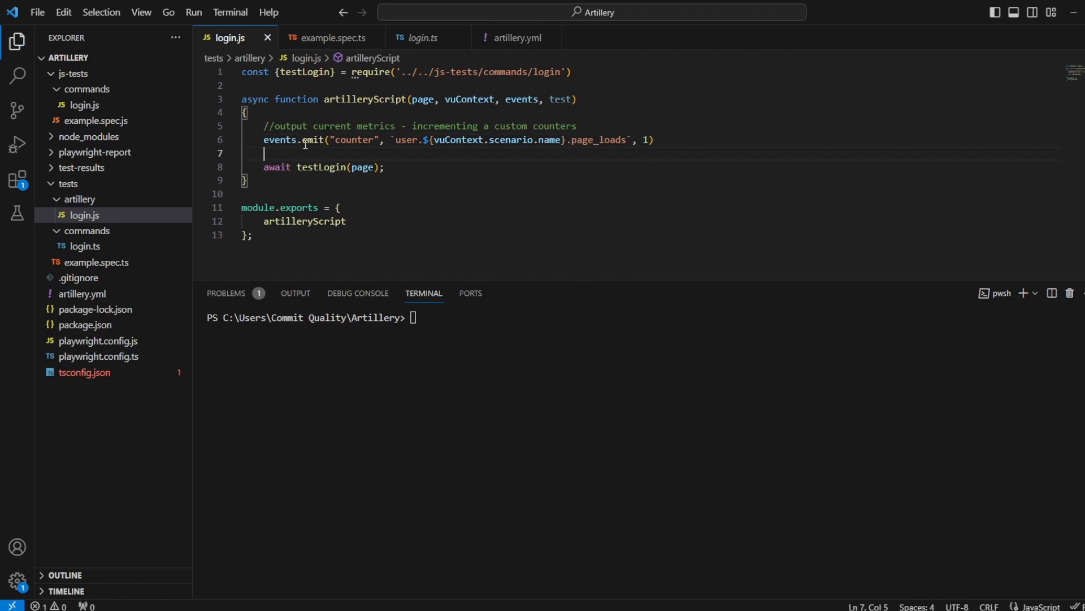
pyautogui.moveTo(311, 143)
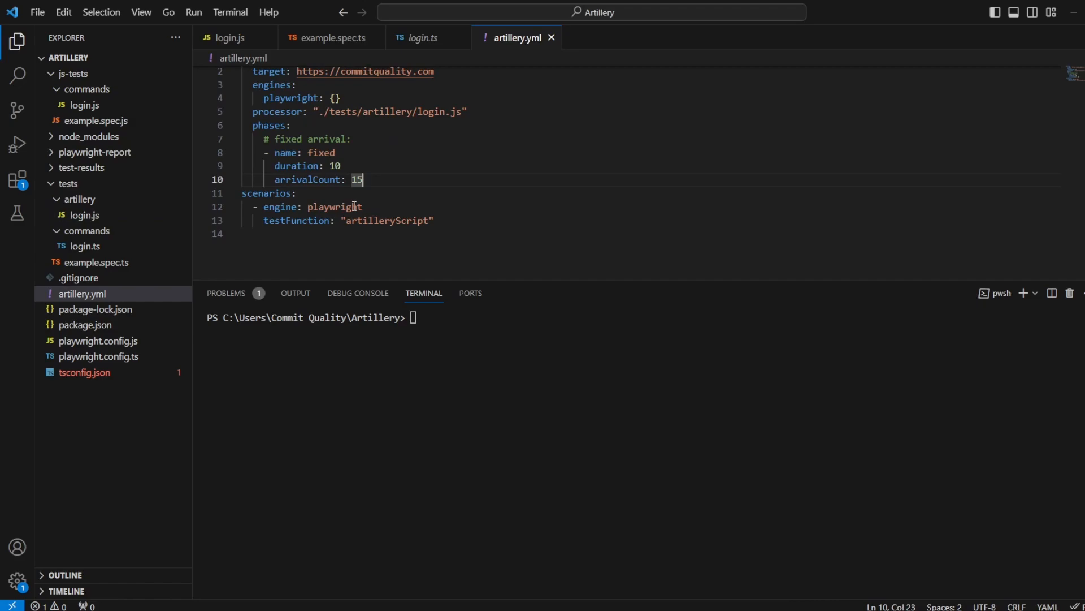
# Step: Clear the terminal and run 'artillery run artillery.yml', yielding user.undefined.page_loads: 15
pyautogui.click(229, 37)
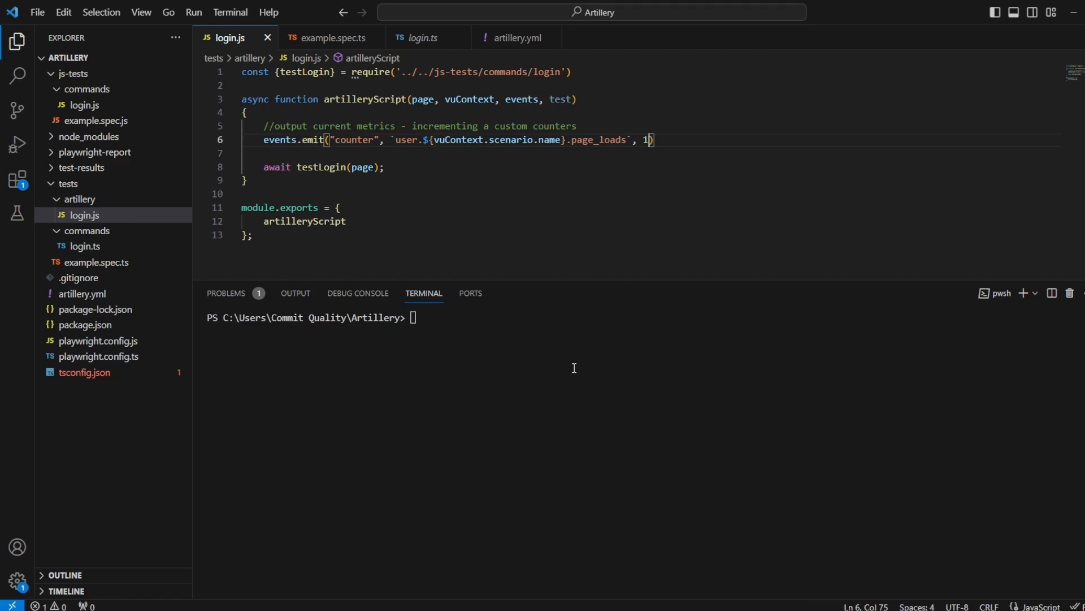
pyautogui.write('clear')
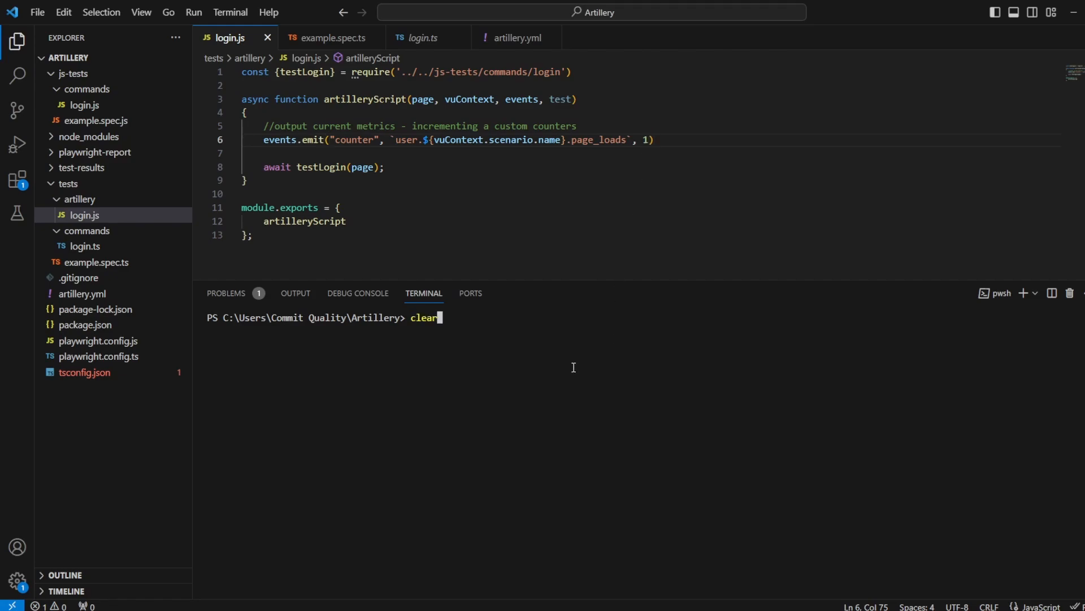
pyautogui.write('artillery run artillery.yml')
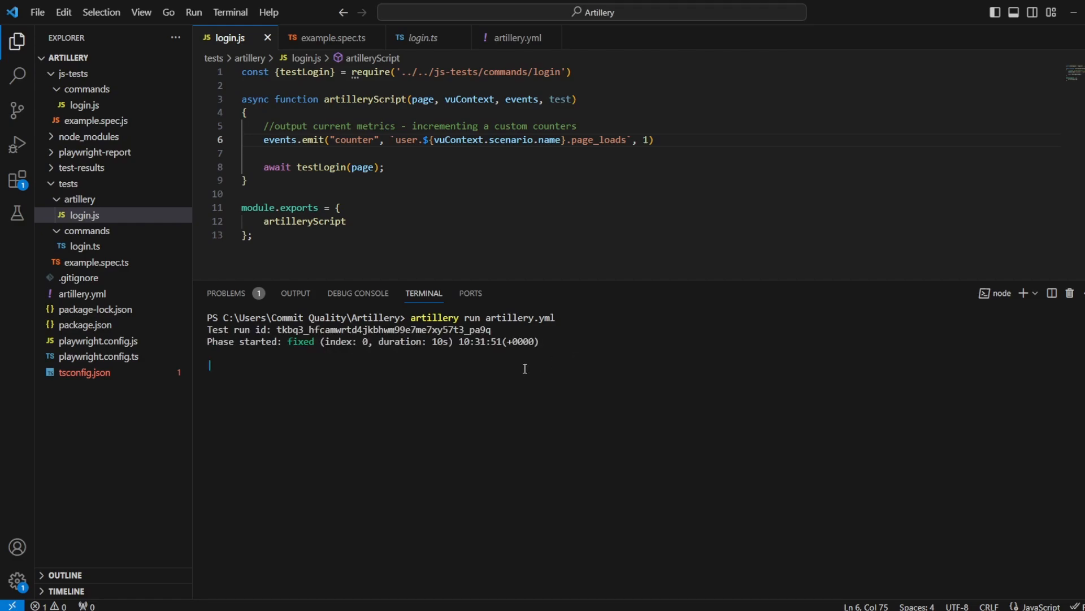
pyautogui.write('\\')
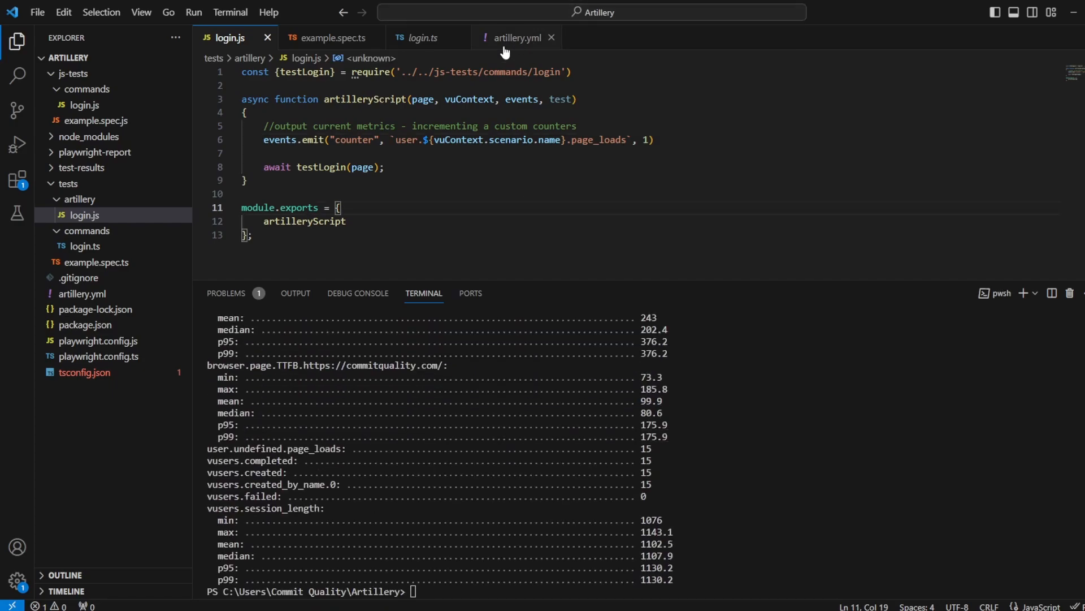
# Step: Add name: COMMITQUALITY to the scenario in artillery.yml
pyautogui.click(515, 38)
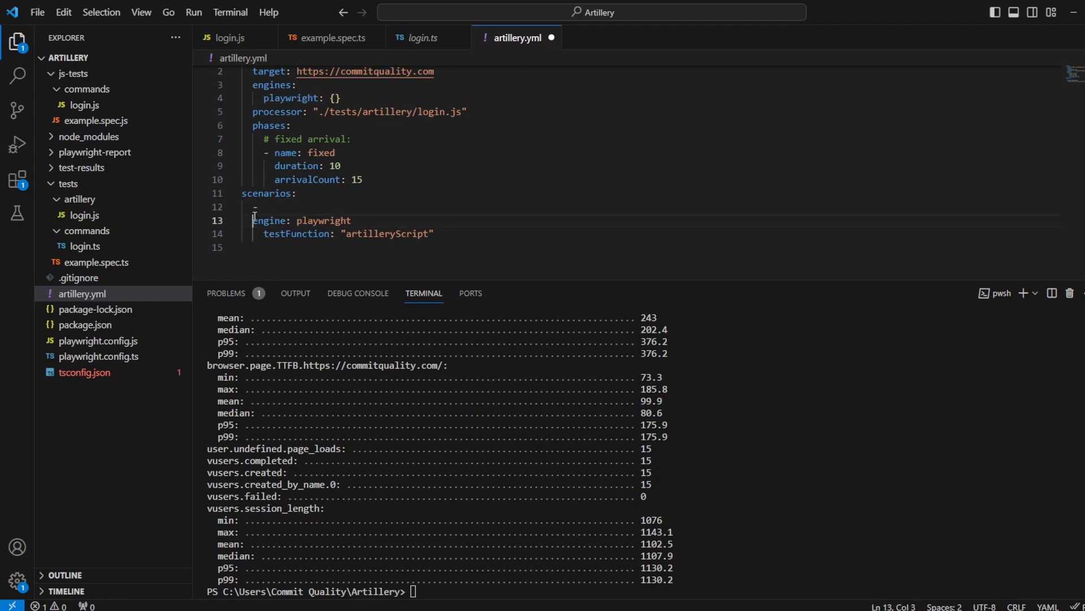
pyautogui.write('na')
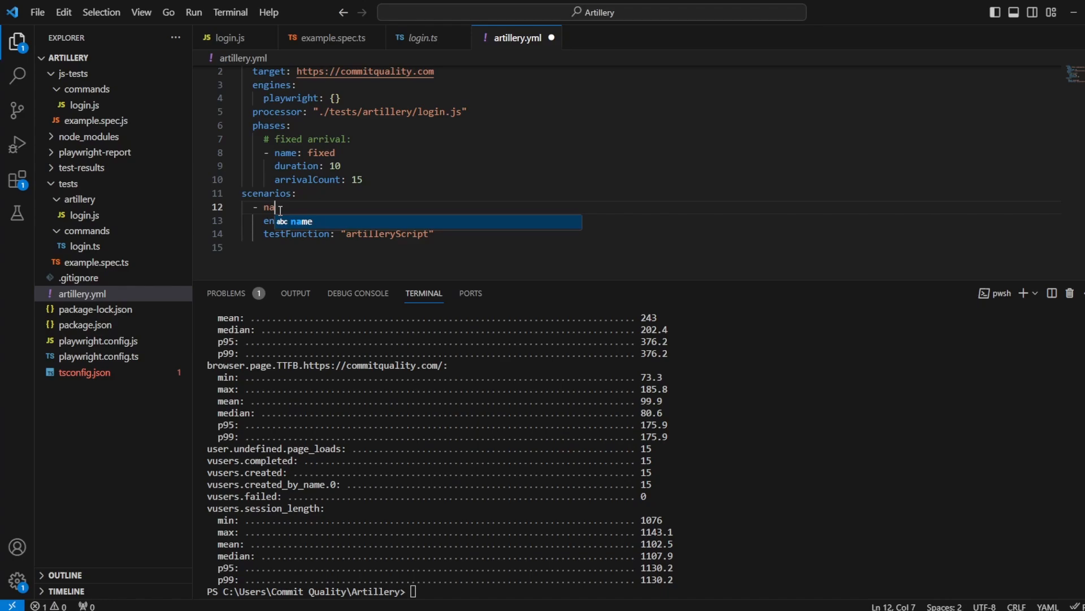
pyautogui.write('me:')
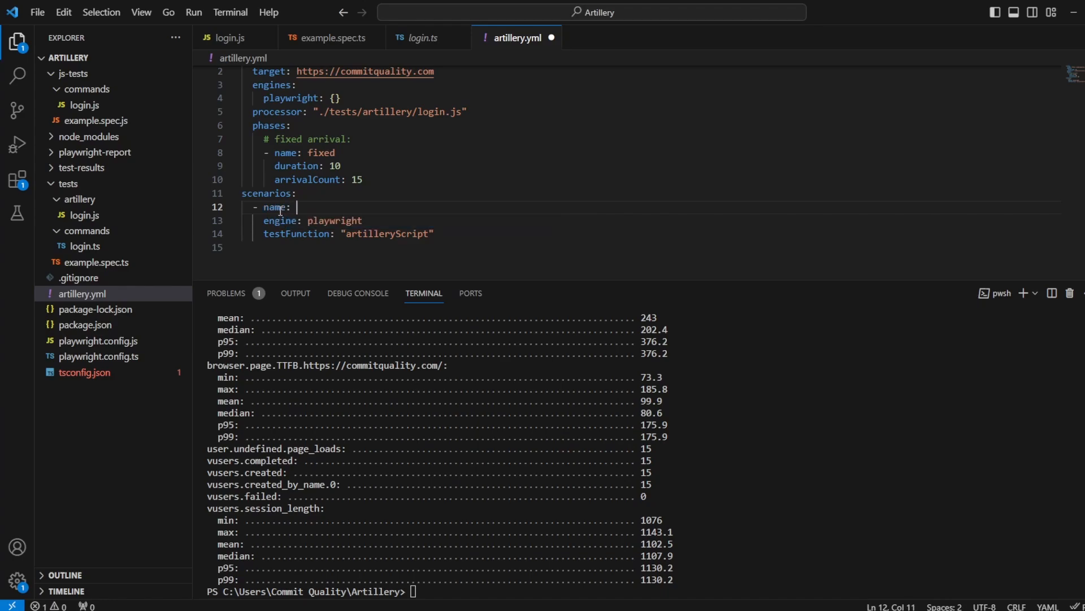
pyautogui.write('COMMITQUALI')
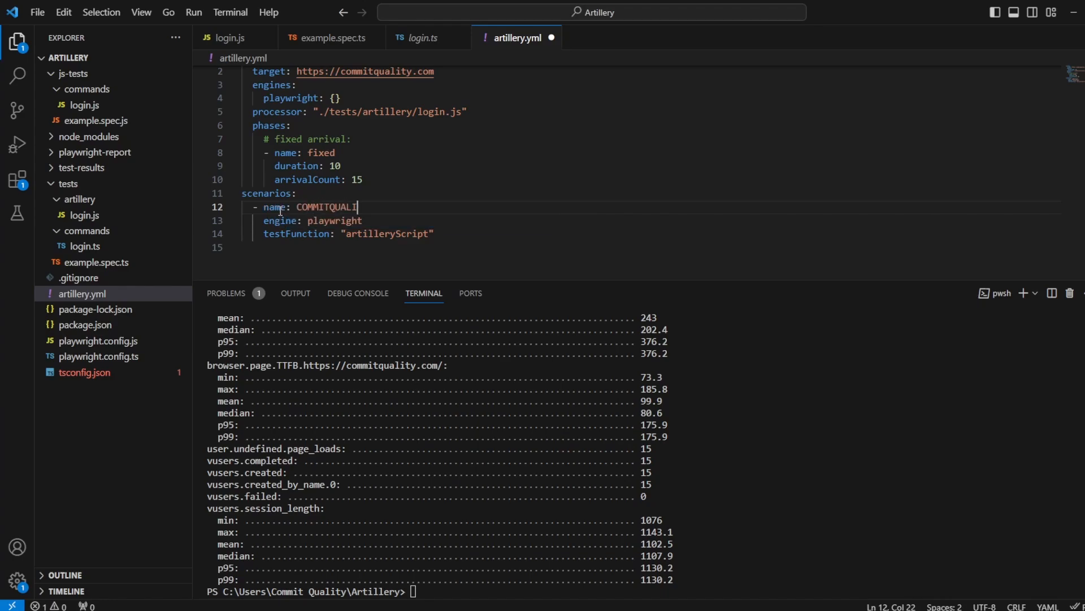
pyautogui.write('TY')
pyautogui.click(642, 591)
pyautogui.write('CLEAR')
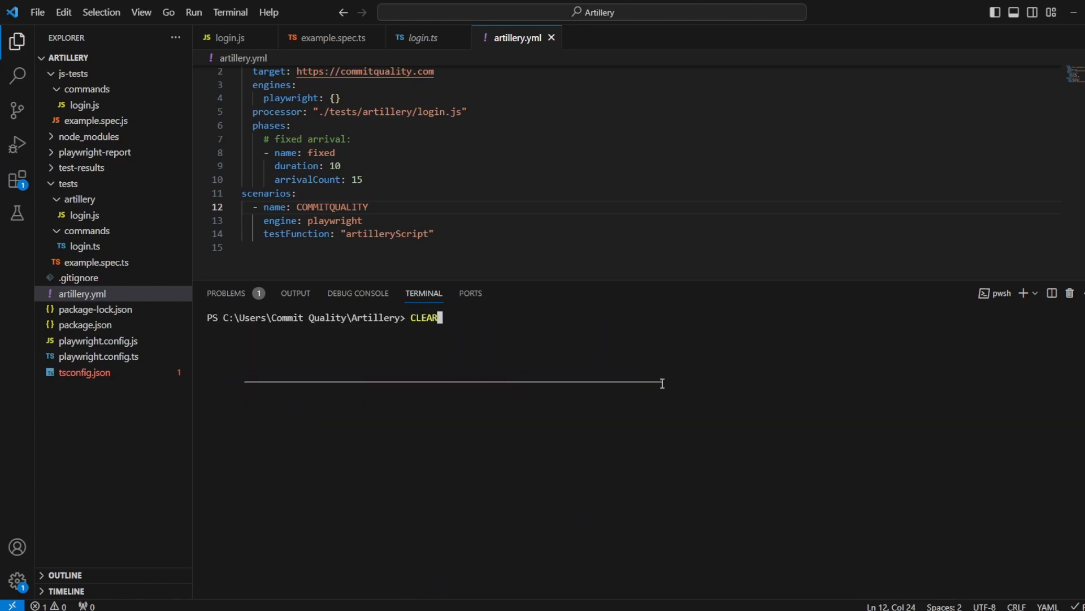
# Step: Rerun artillery.yml and confirm user.COMMITQUALITY.page_loads reports 15
pyautogui.write('artillery run artillery.yml')
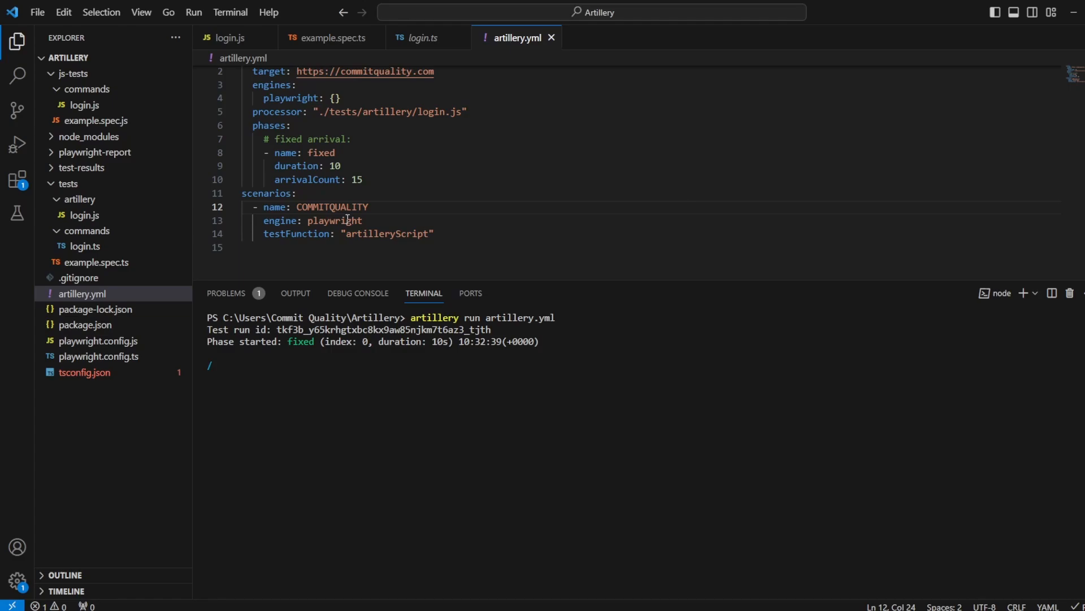
pyautogui.doubleClick(333, 207)
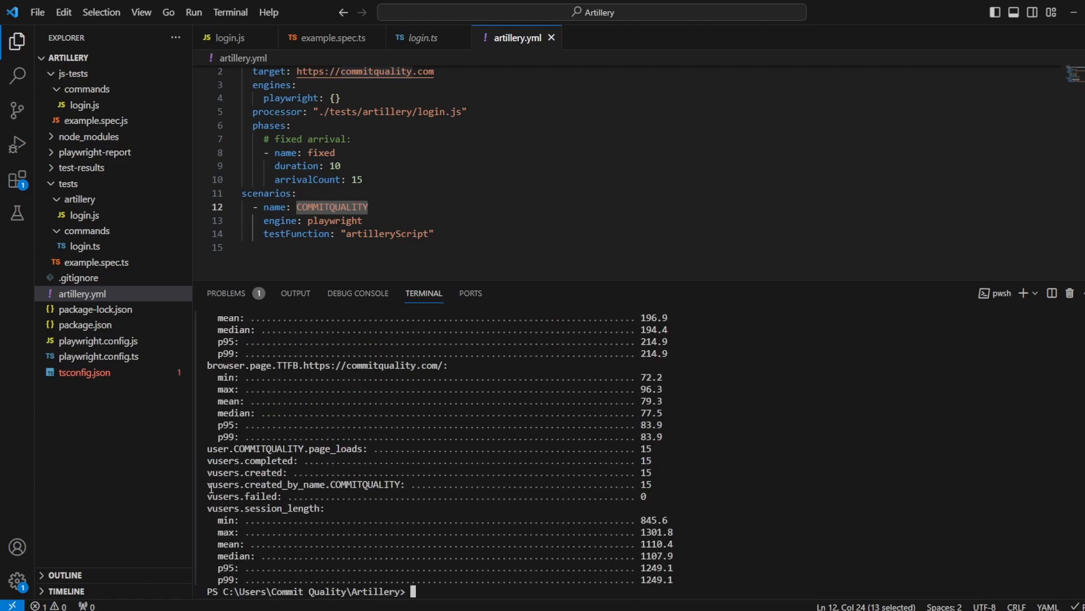
pyautogui.doubleClick(305, 484)
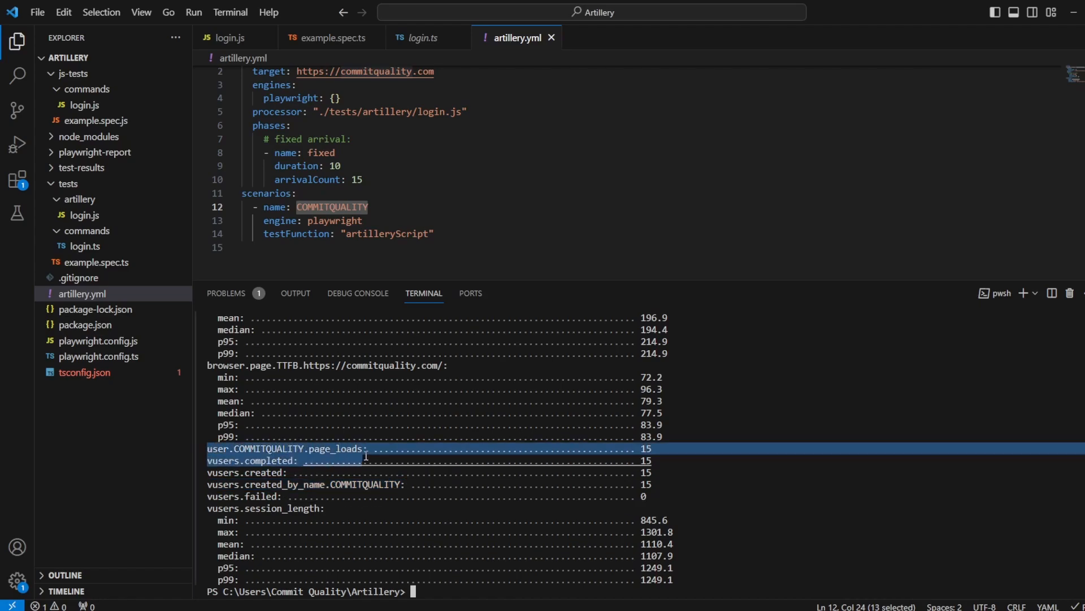
pyautogui.click(333, 37)
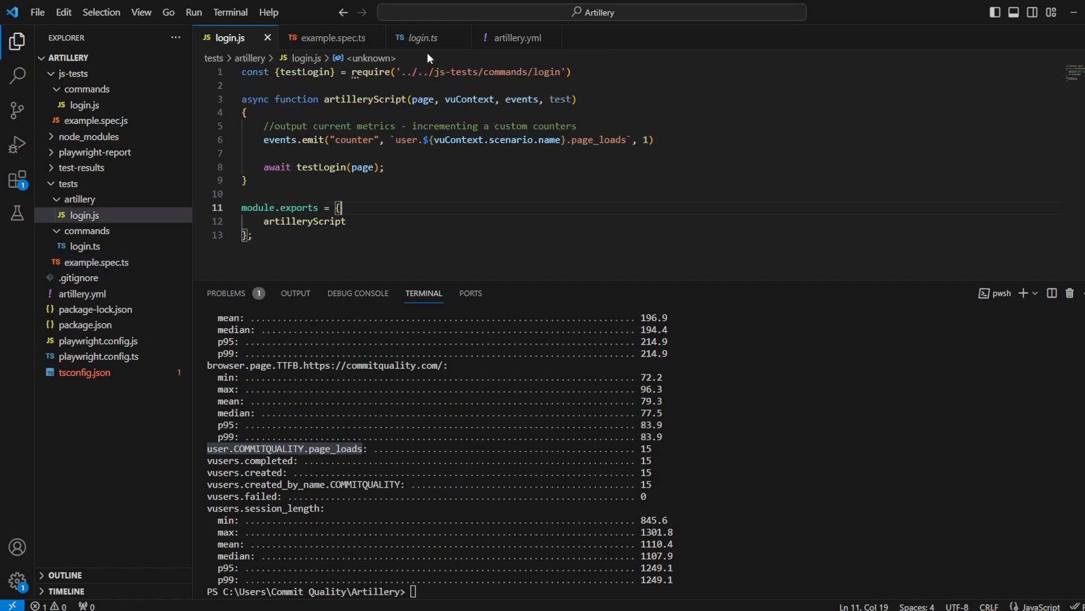
# Step: Replace page_loads with SUBSCRIBE in the counter name and rerun the test
pyautogui.doubleClick(598, 139)
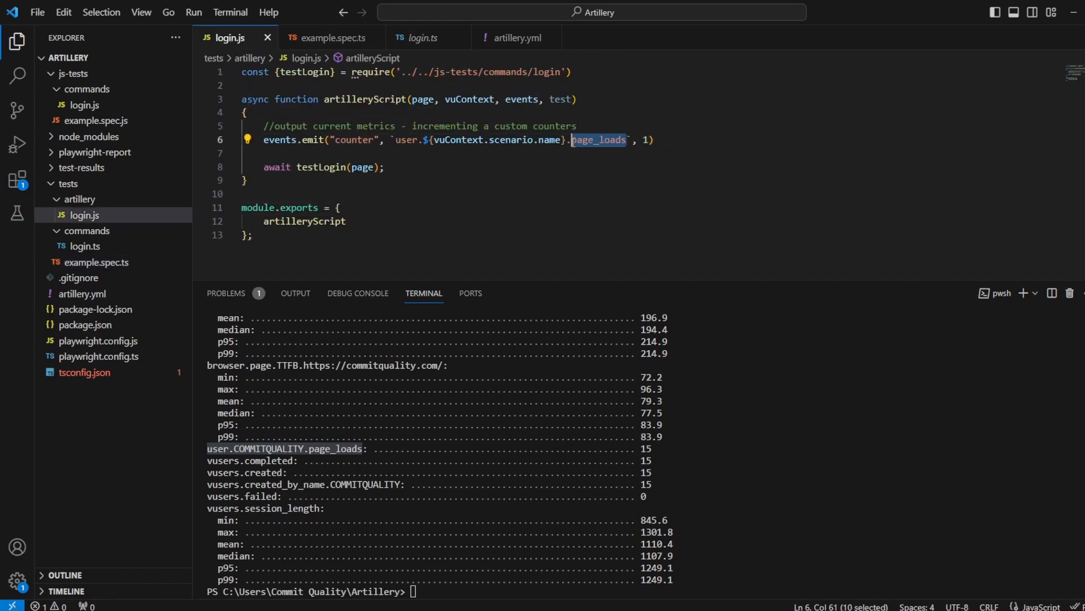
pyautogui.write('UBASCRIBE')
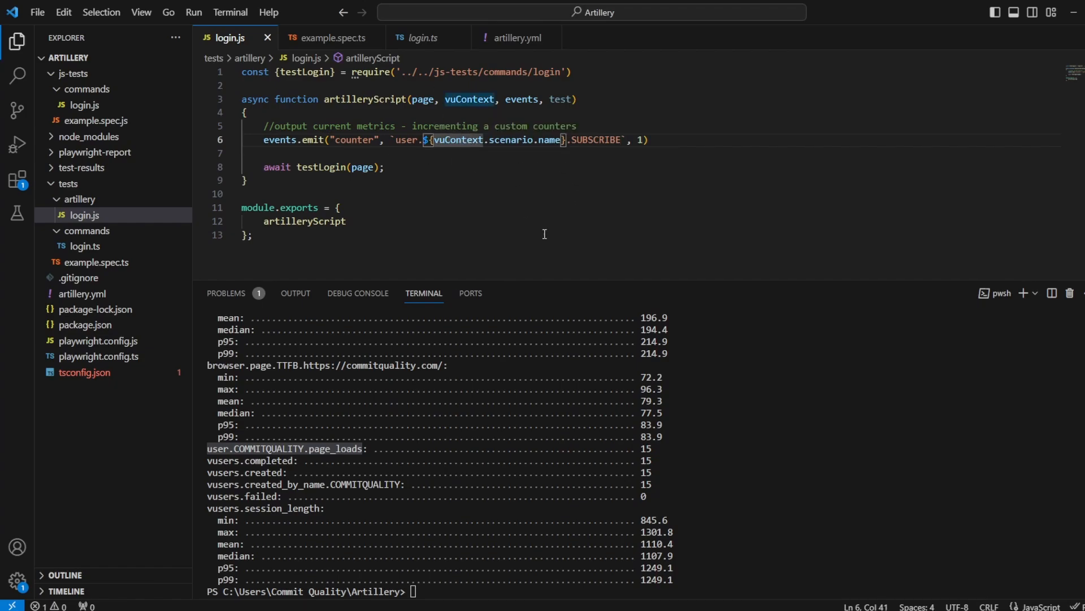
pyautogui.write('CLEAR')
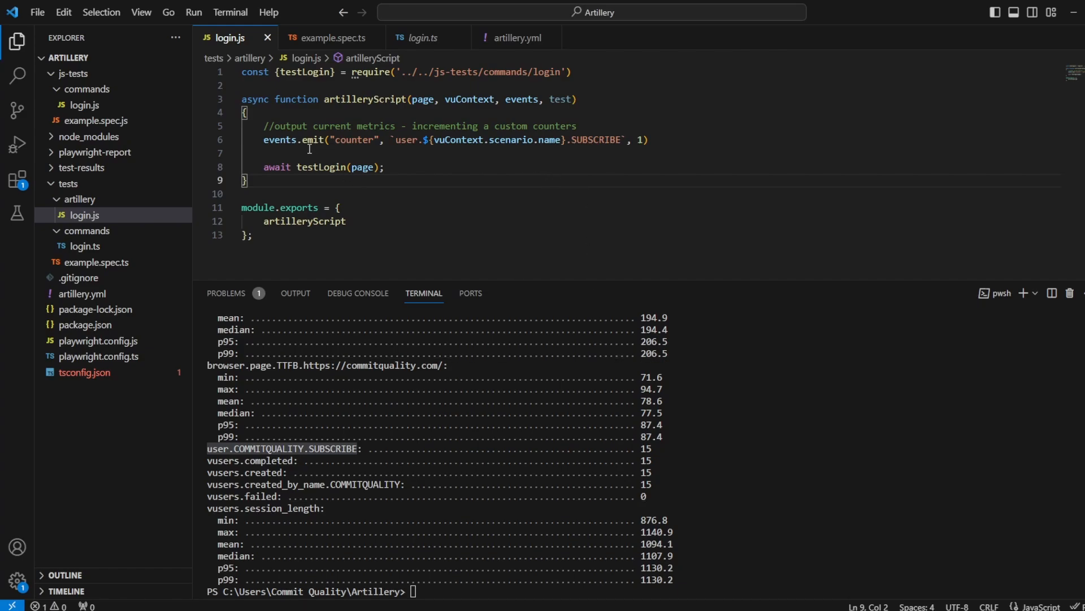
pyautogui.doubleClick(278, 139)
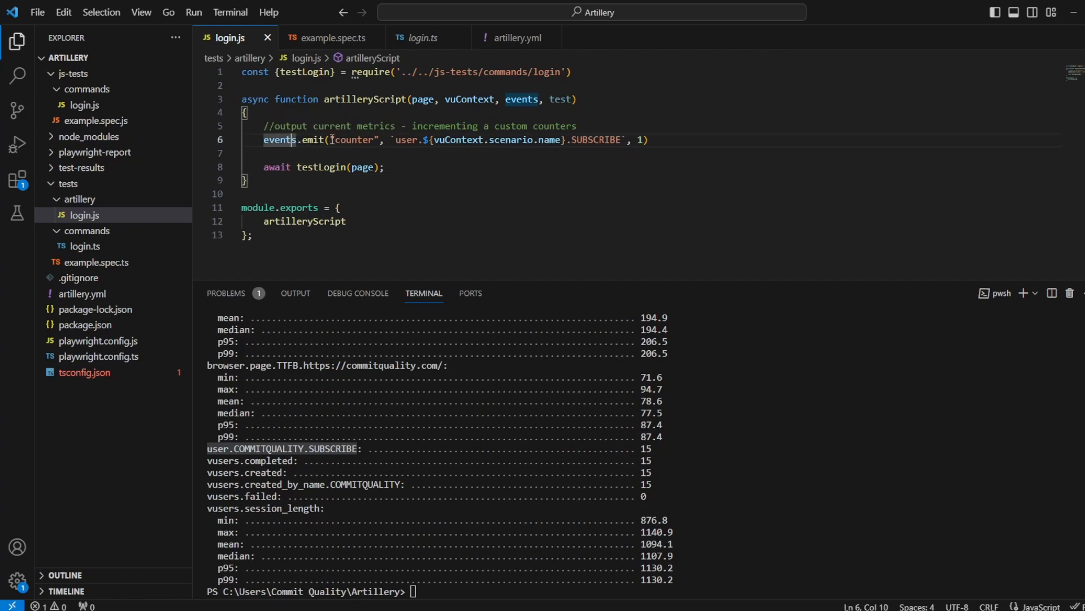
pyautogui.doubleClick(355, 139)
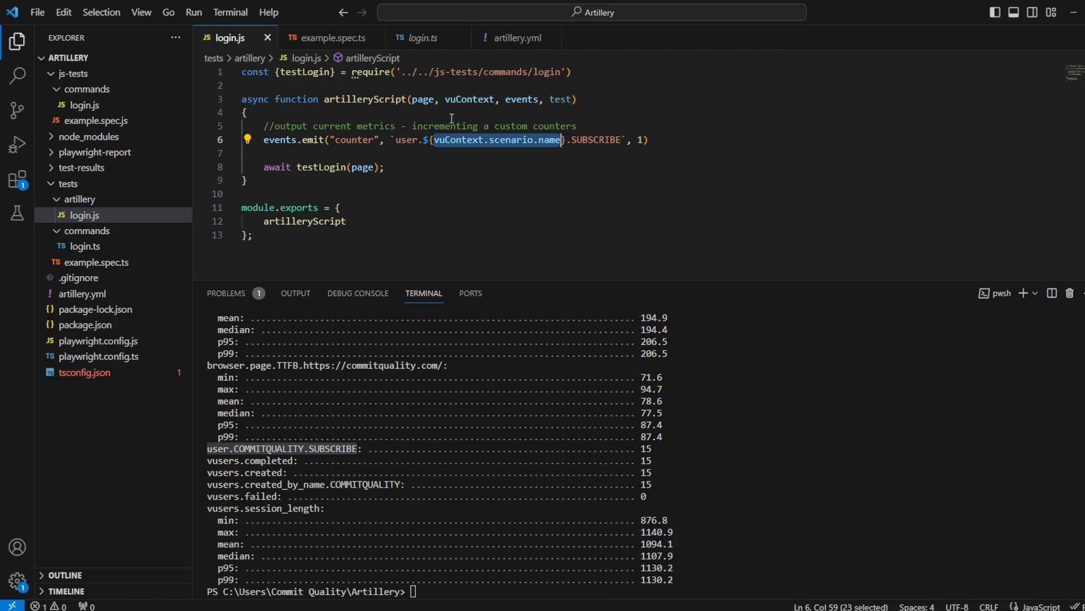
pyautogui.doubleClick(522, 99)
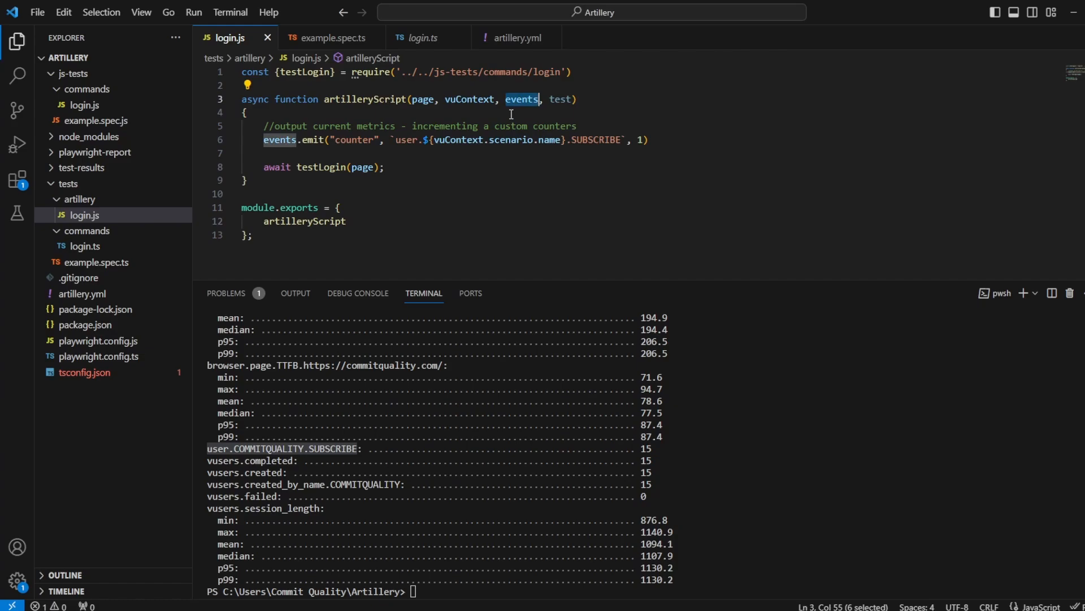
pyautogui.moveTo(326, 158)
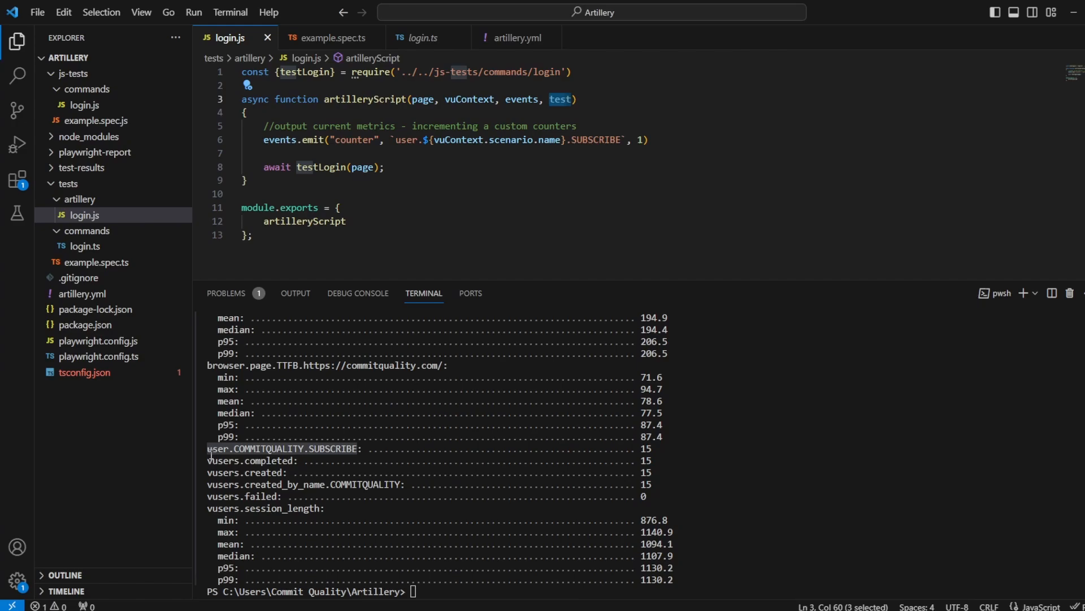
# Step: Add a second await setPriority("LOGIN", async () => …) block below the first
pyautogui.click(412, 152)
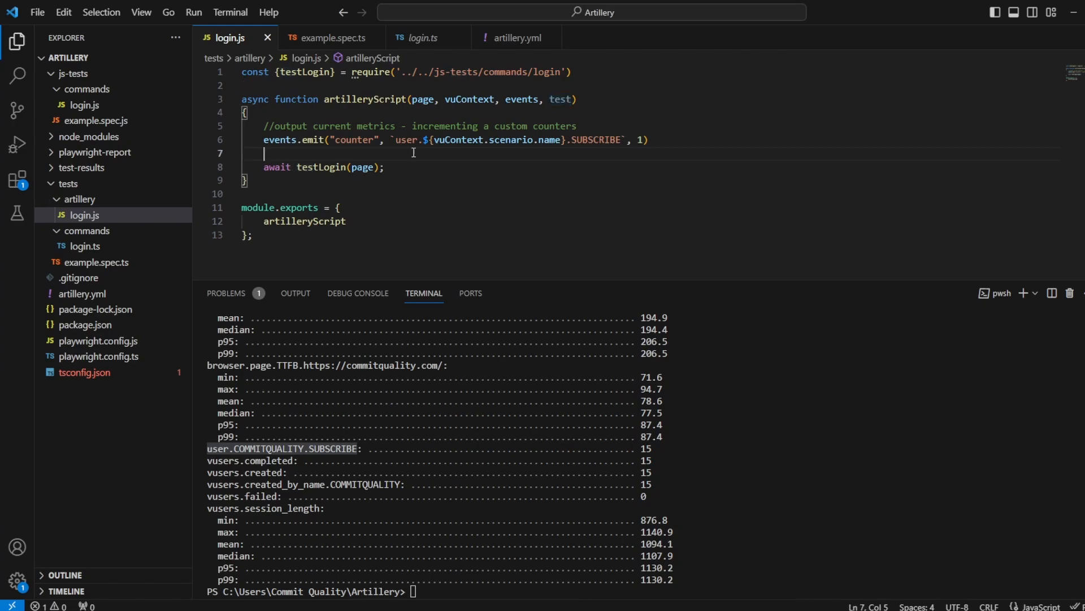
pyautogui.press('Enter')
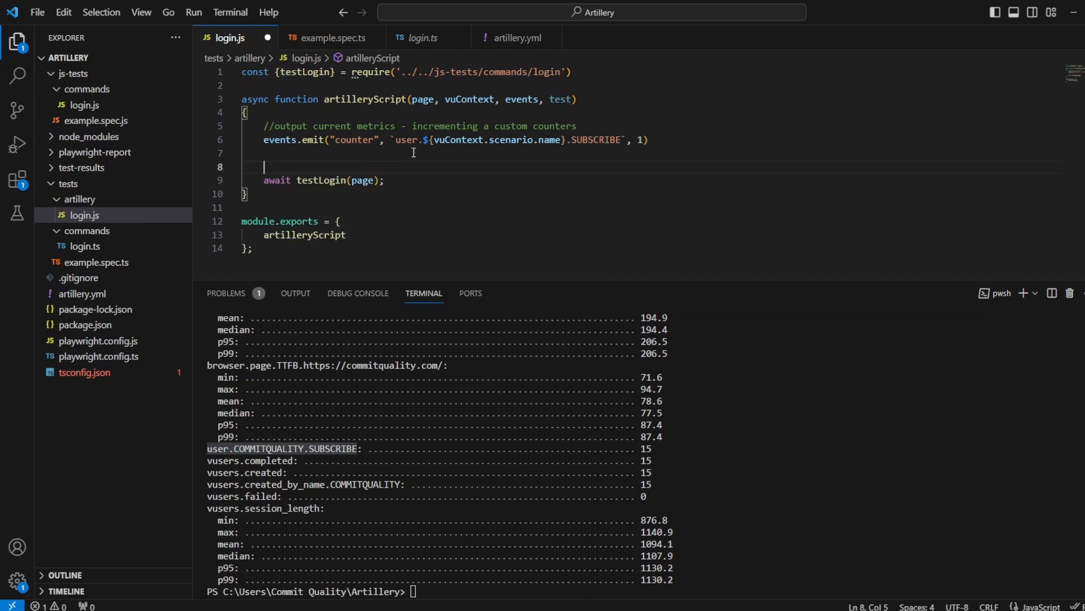
pyautogui.write('await setPriority("LOGIN')
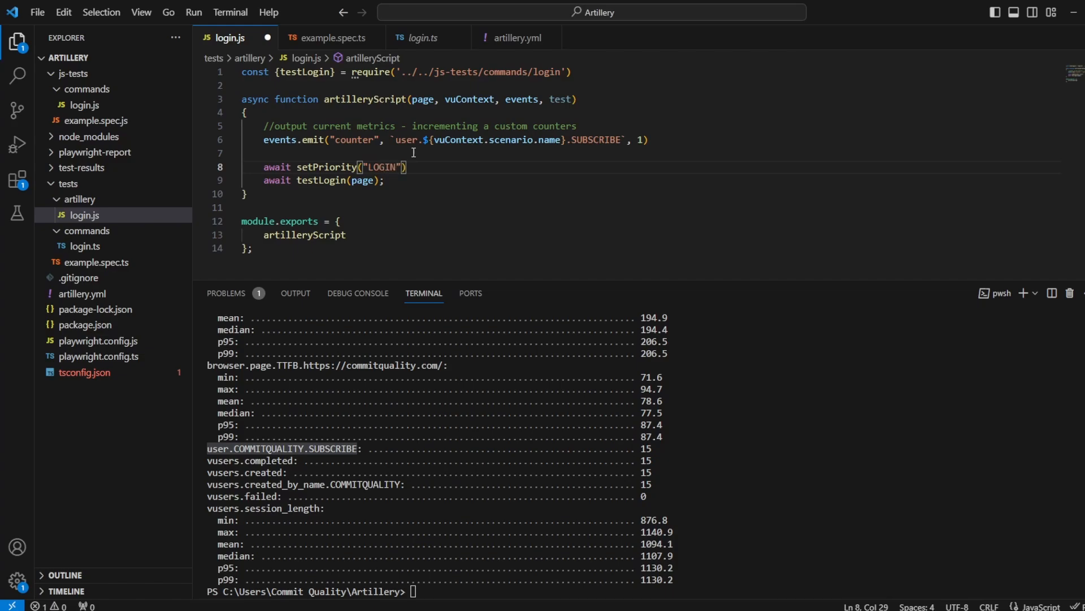
pyautogui.write(', async')
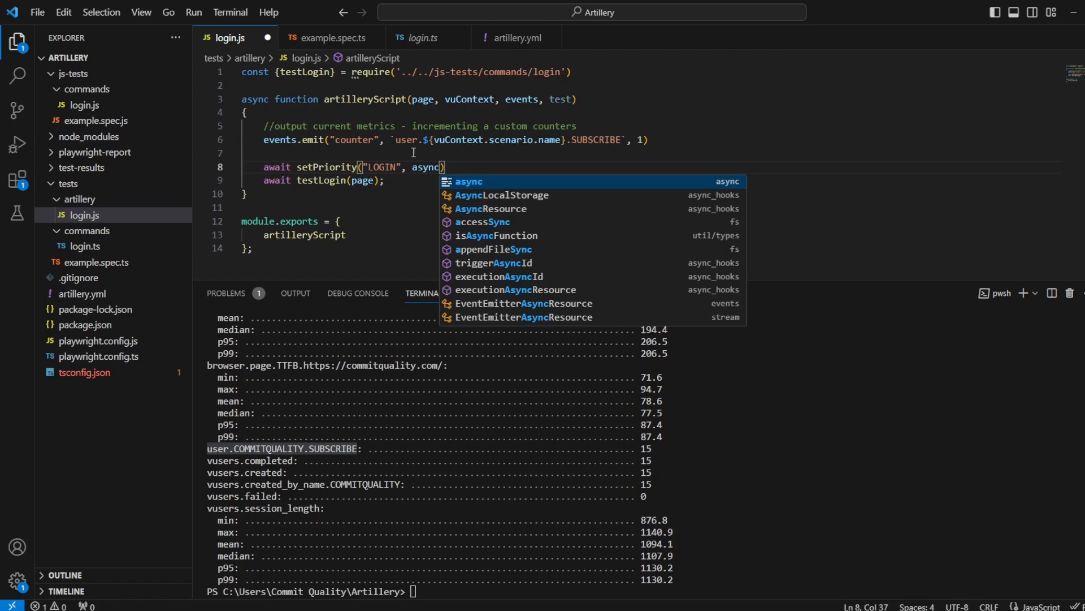
pyautogui.write('() =>)')
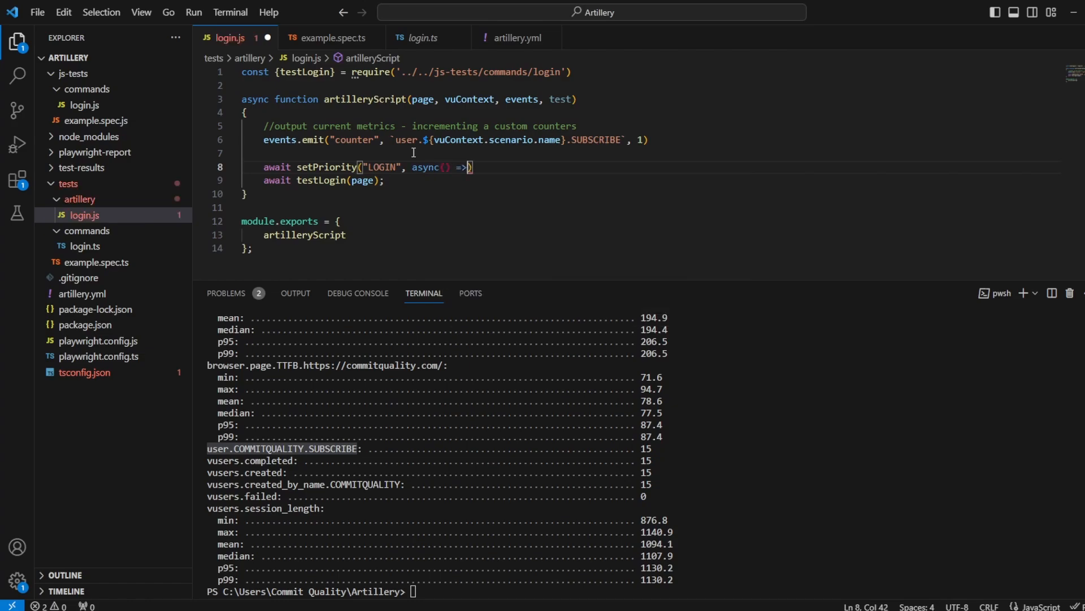
pyautogui.press('Enter')
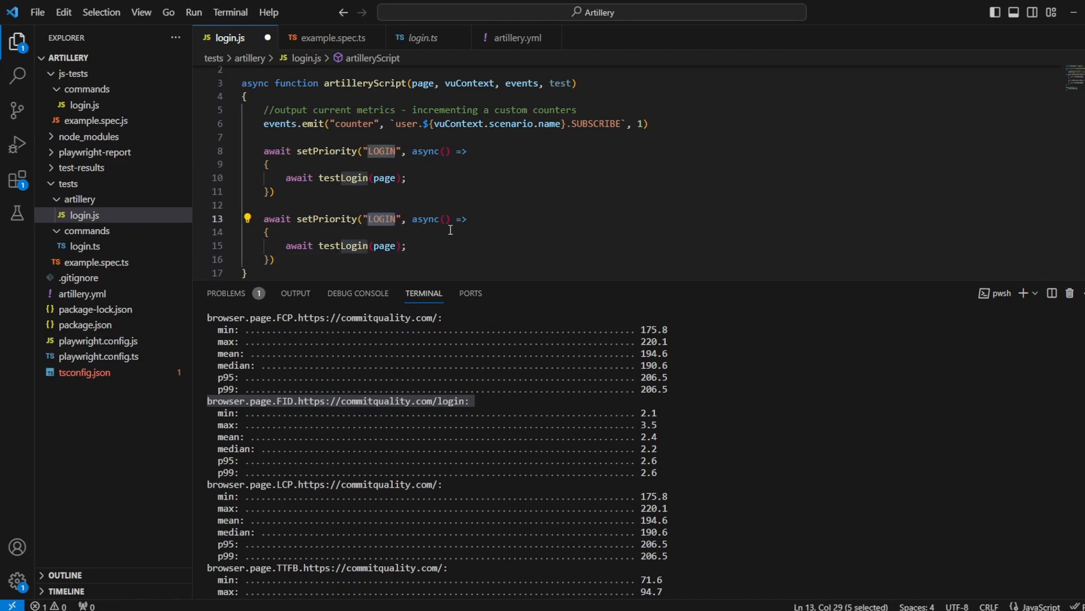
# Step: Rename the second block to "SECOND STEP" with a console.log("Subscribe!") body
pyautogui.write('SECOND STEP')
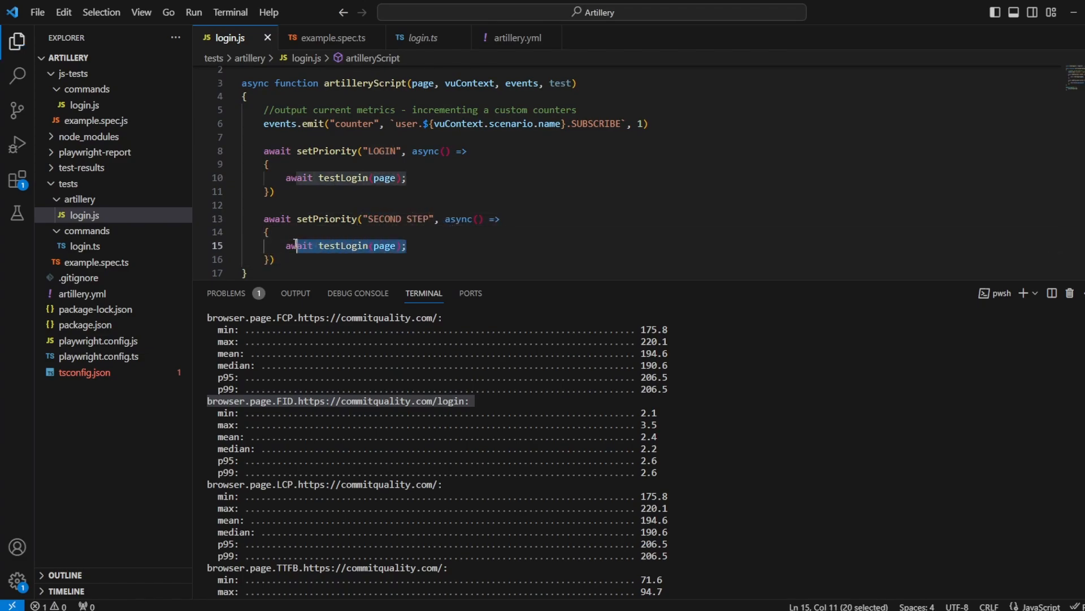
pyautogui.write('console.lo')
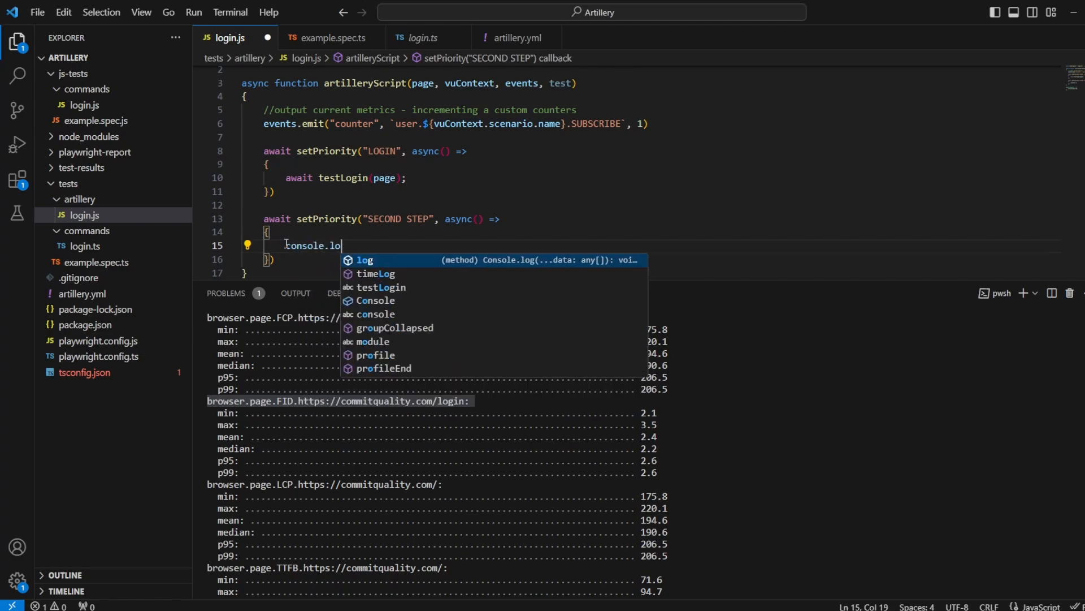
pyautogui.write('g("Subscribe!')
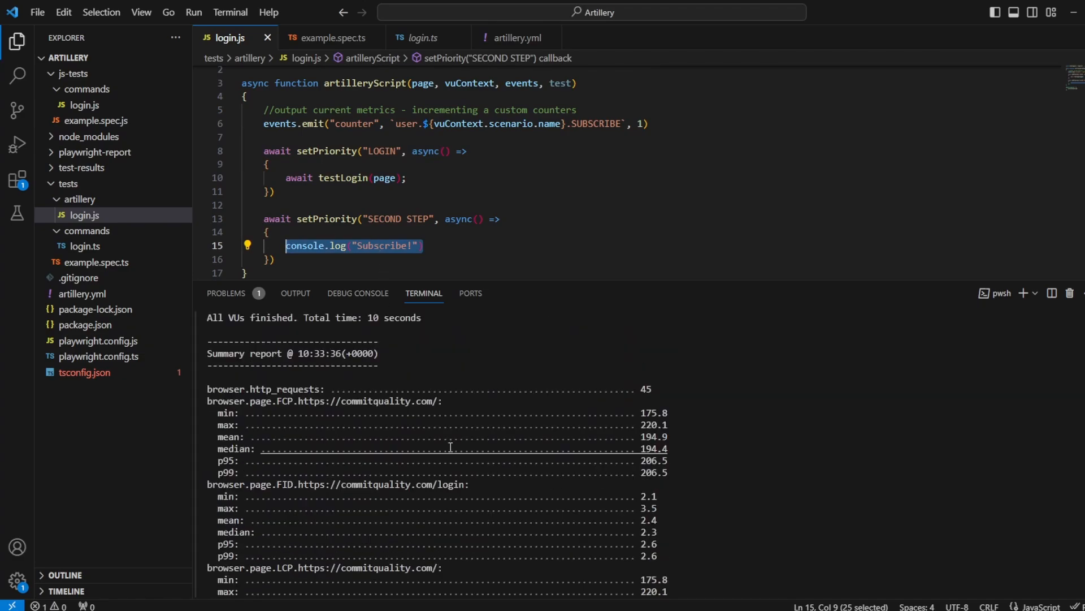
pyautogui.scroll(-3)
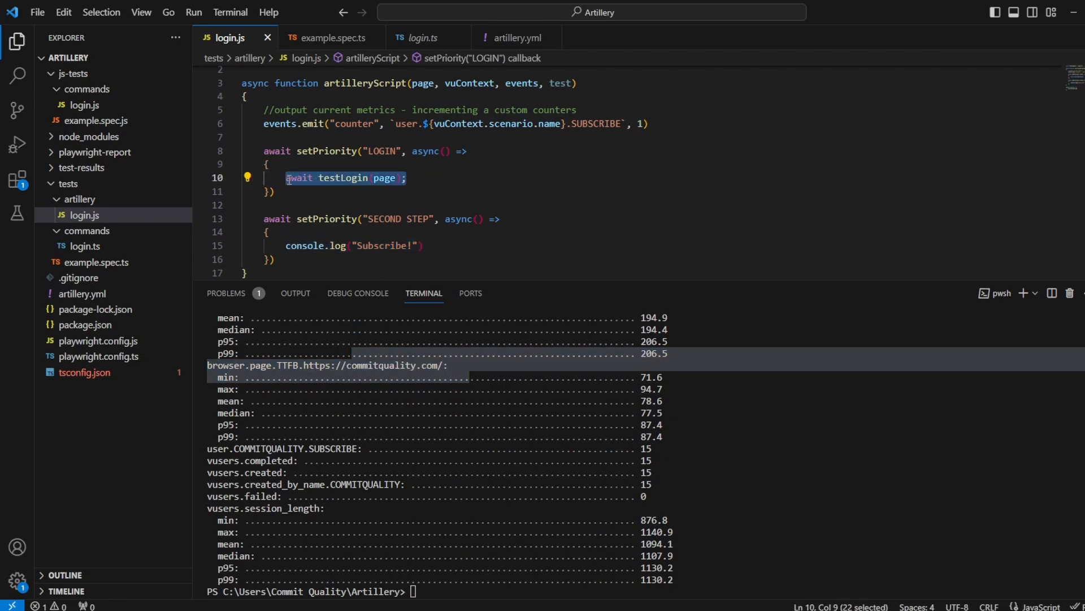
# Step: Clear and rerun artillery.yml (all 15 VUs fail), then change line 13's call to step
pyautogui.write('clear')
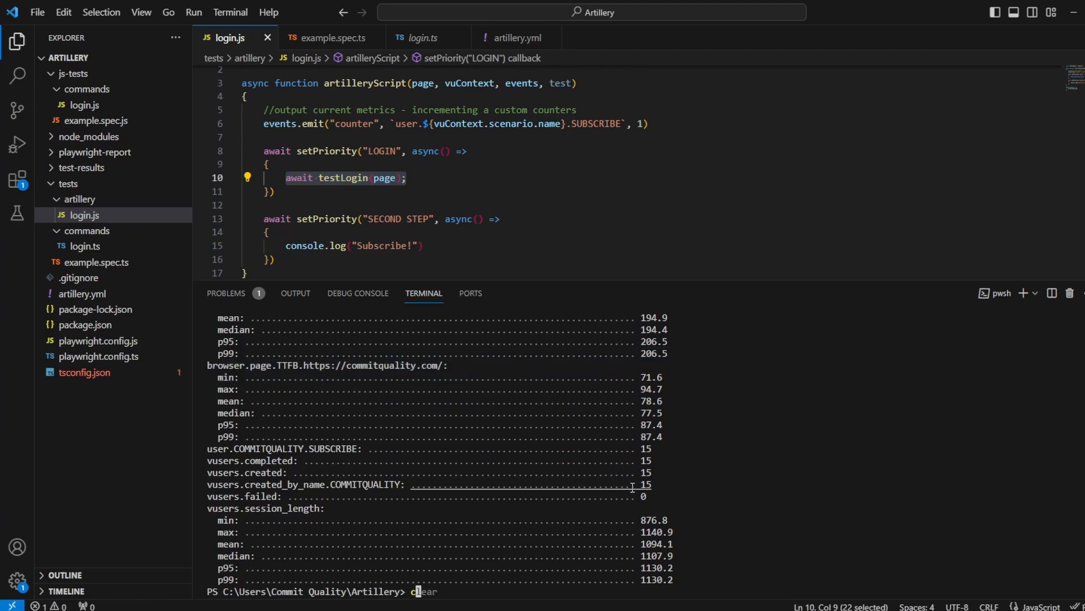
pyautogui.write('artillery run artillery.yml')
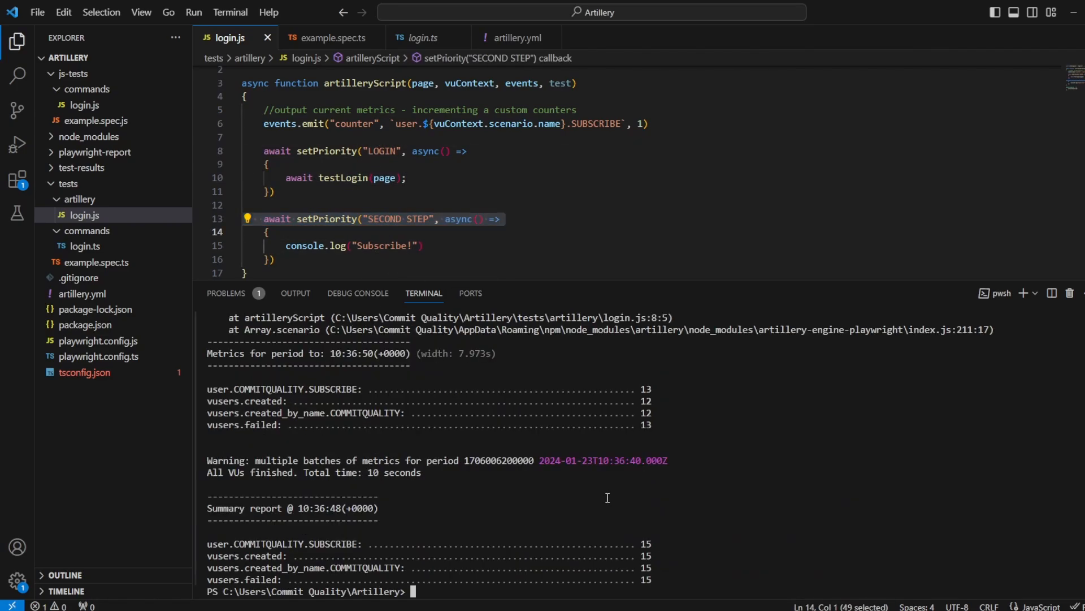
pyautogui.write('step')
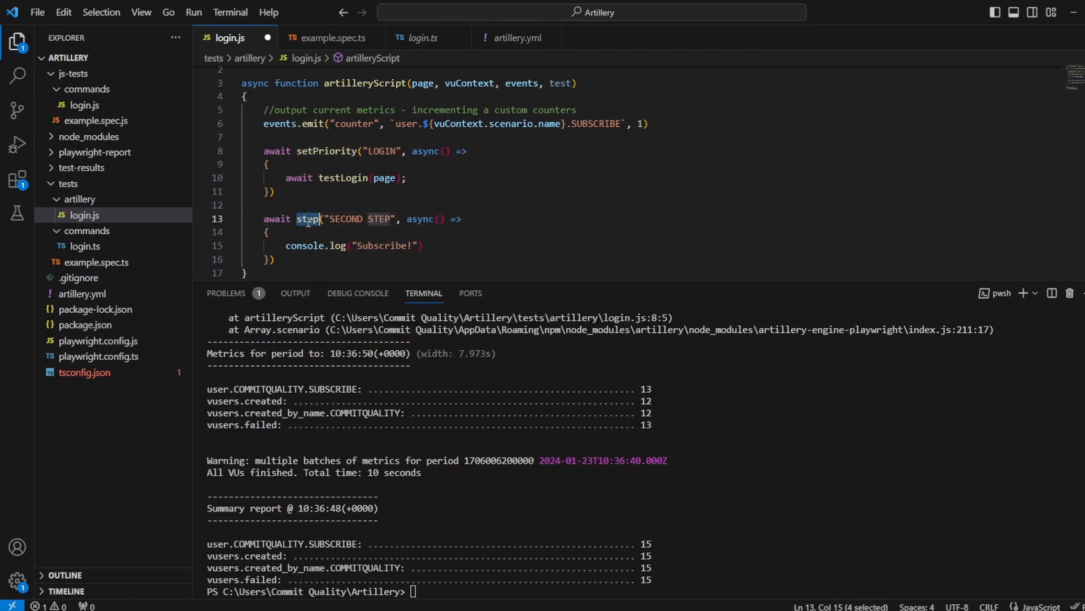
# Step: Switch the LOGIN block to step, prefix both calls with test., and clear the terminal
pyautogui.doubleClick(327, 151)
pyautogui.write('clea')
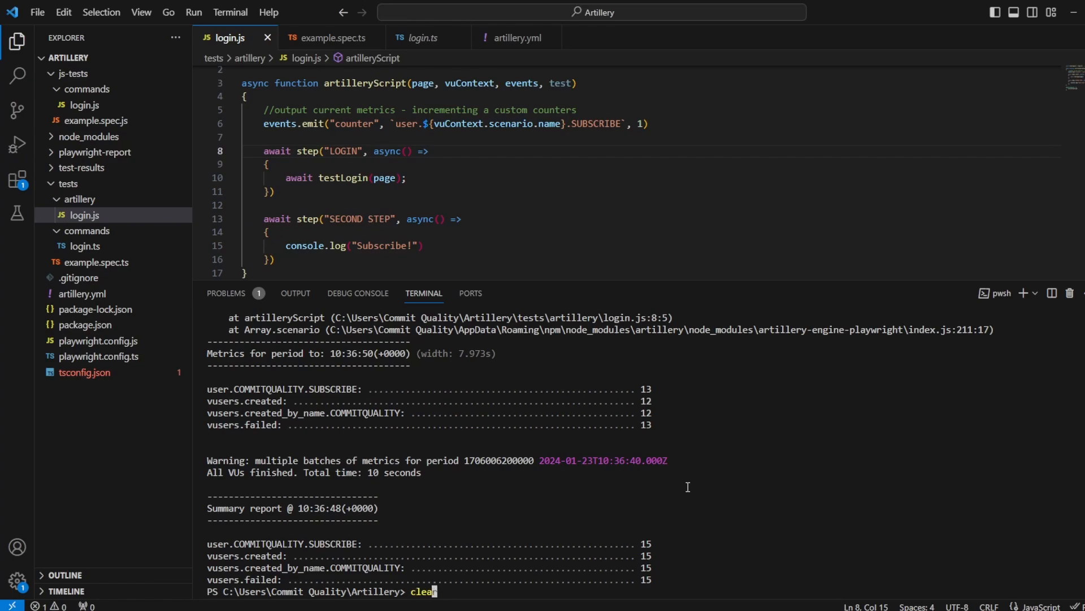
pyautogui.press('Enter')
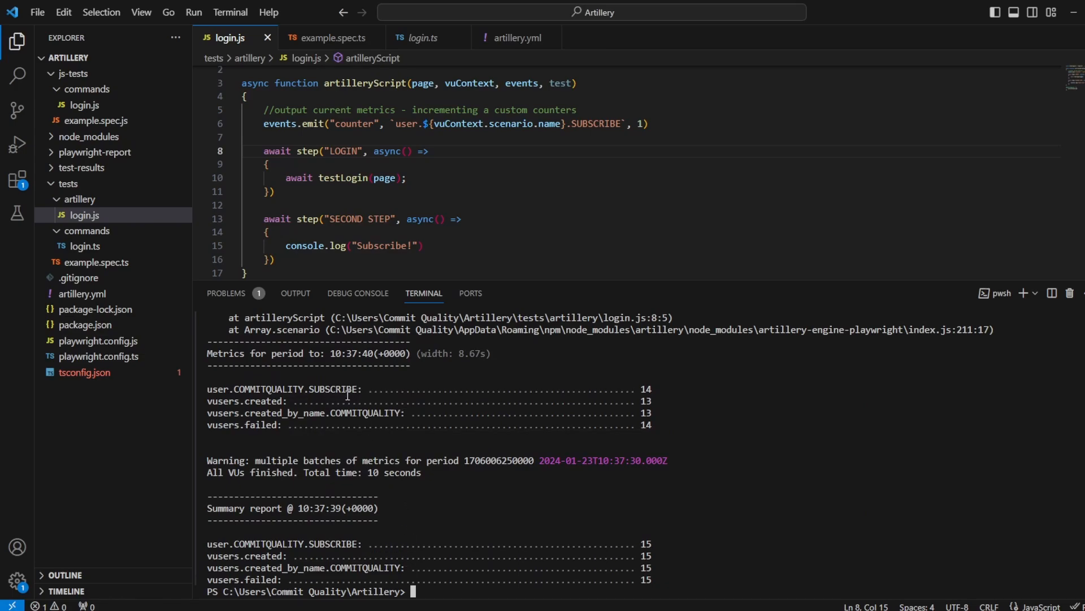
pyautogui.moveTo(325, 471)
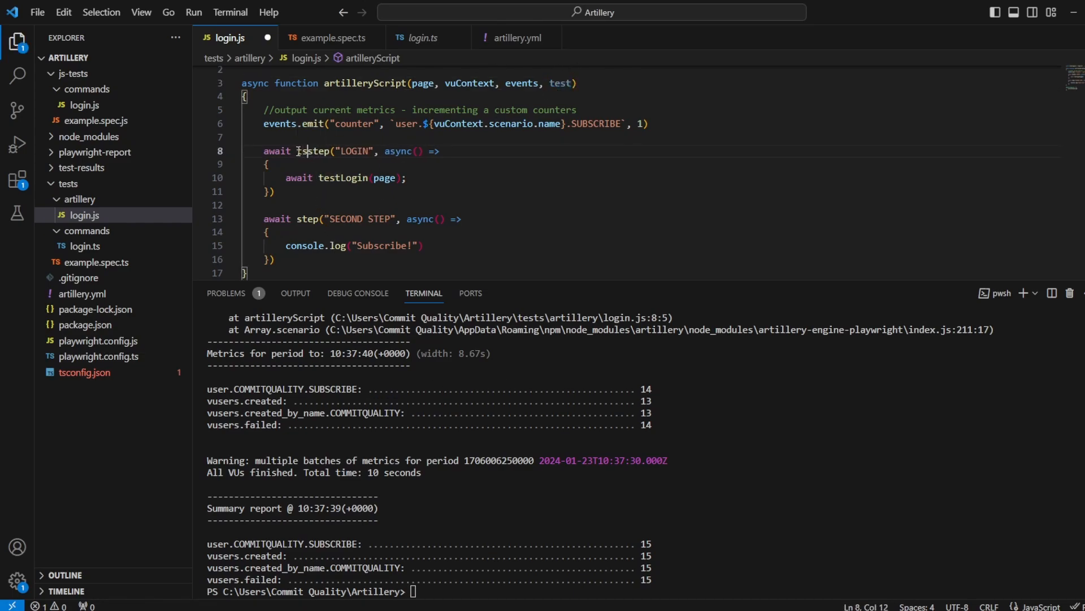
pyautogui.write('test.')
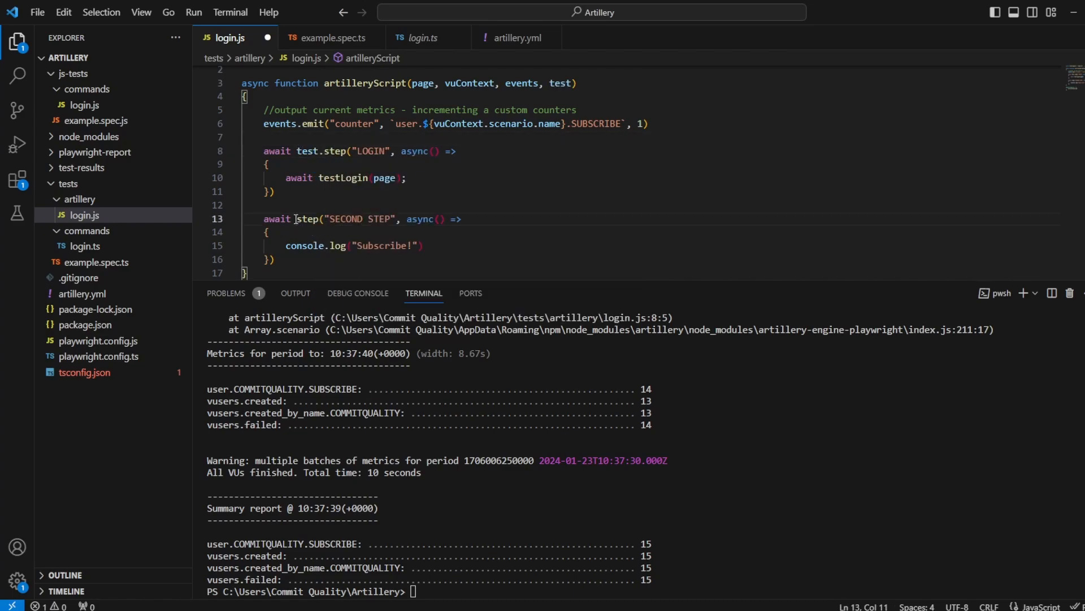
pyautogui.write('test.')
pyautogui.click(642, 590)
pyautogui.write('c;a')
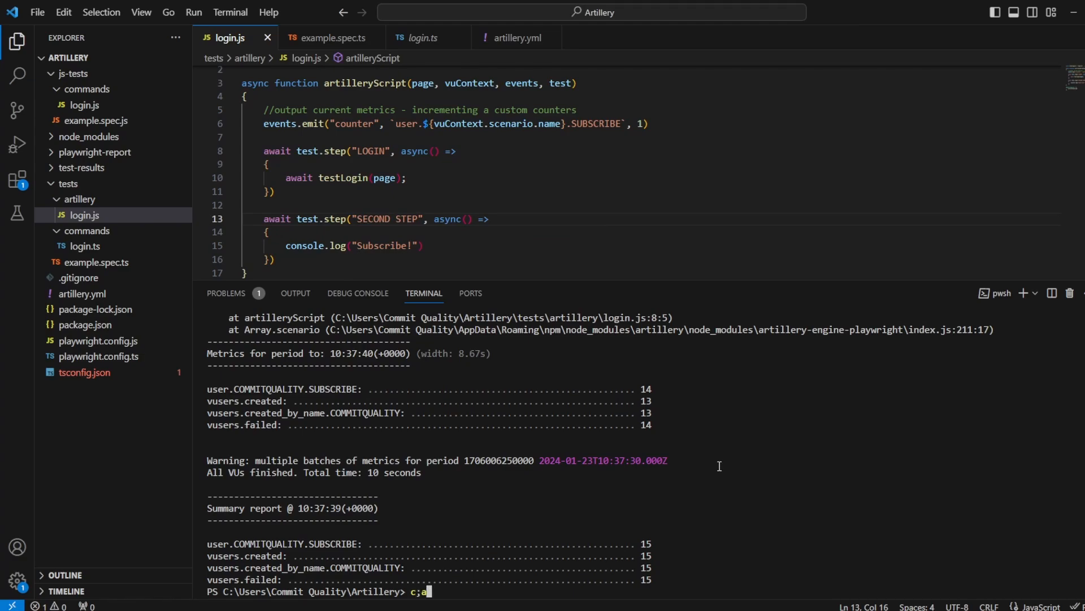
pyautogui.press('Enter')
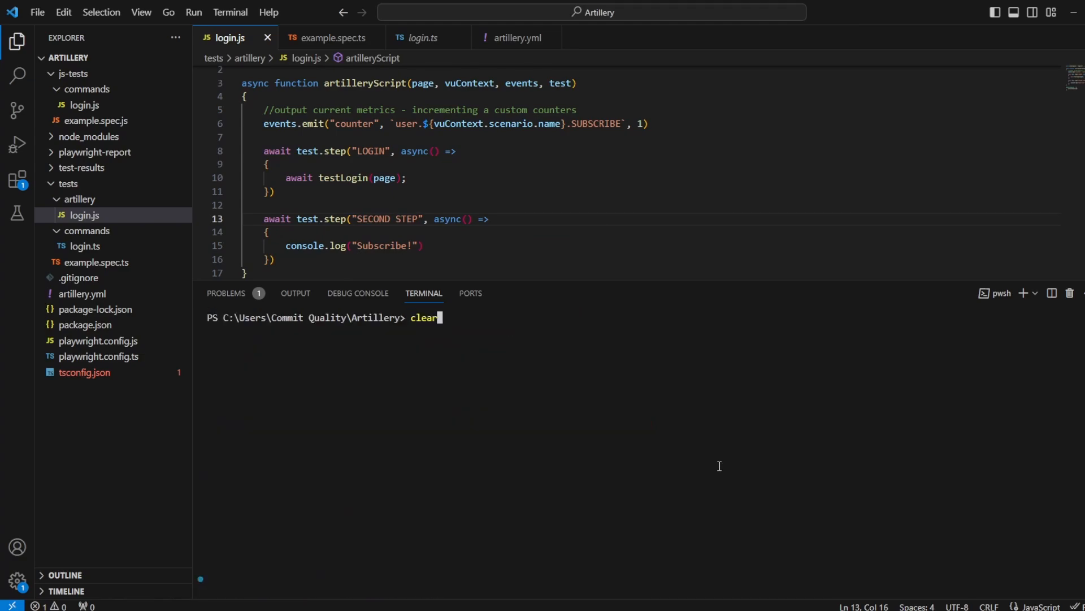
# Step: Rerun 'artillery run artillery.yml' and start writing 'const { step } = test;' in login.js
pyautogui.write('artillery run artillery.yml')
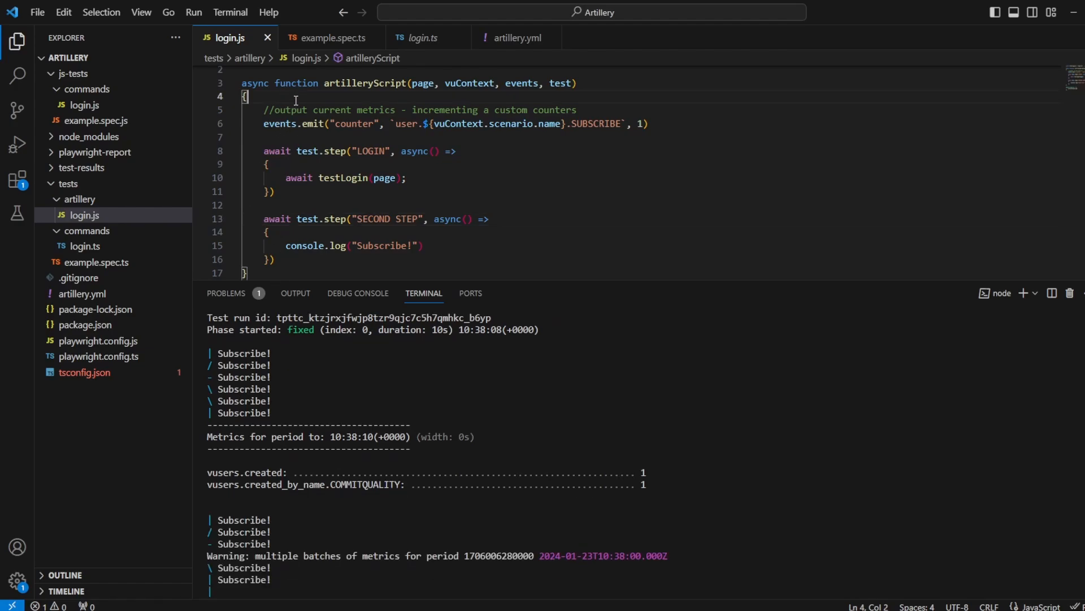
pyautogui.write('const step } = test;')
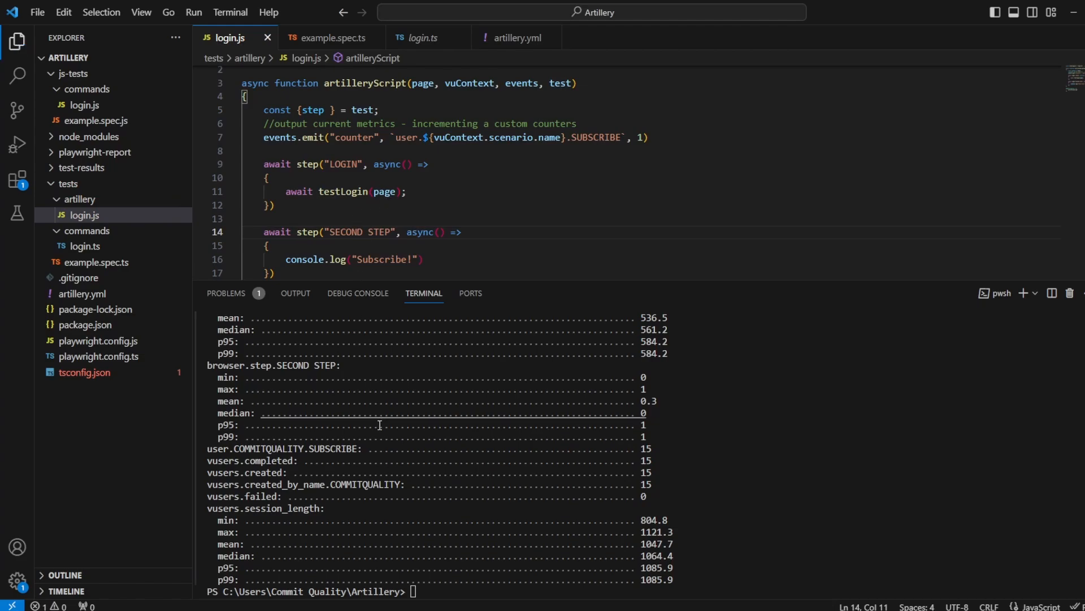
pyautogui.moveTo(207, 364); pyautogui.dragTo(679, 428)
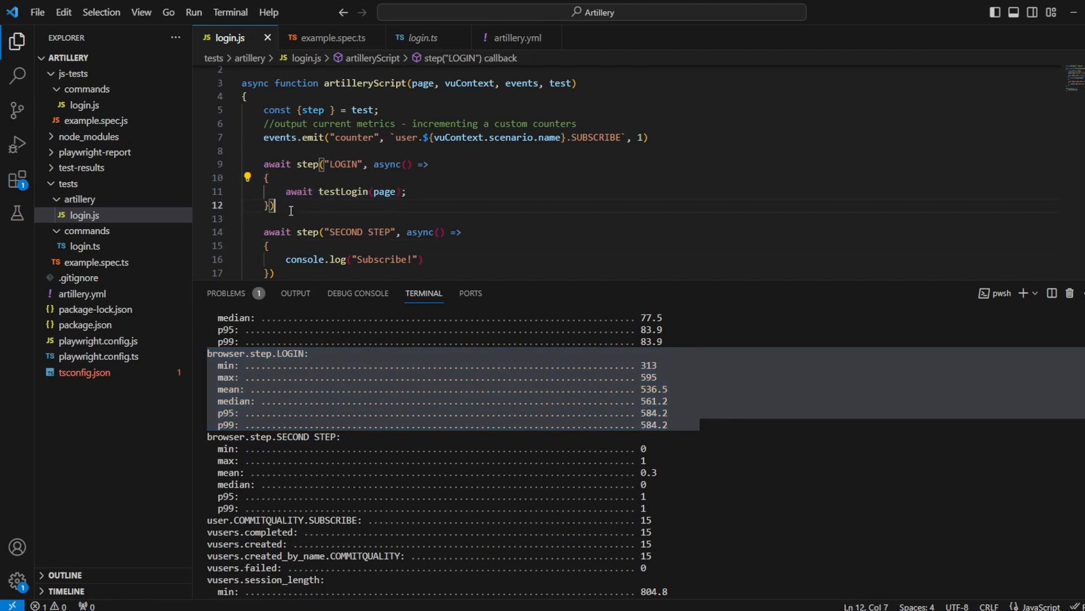
pyautogui.moveTo(266, 177); pyautogui.dragTo(274, 205)
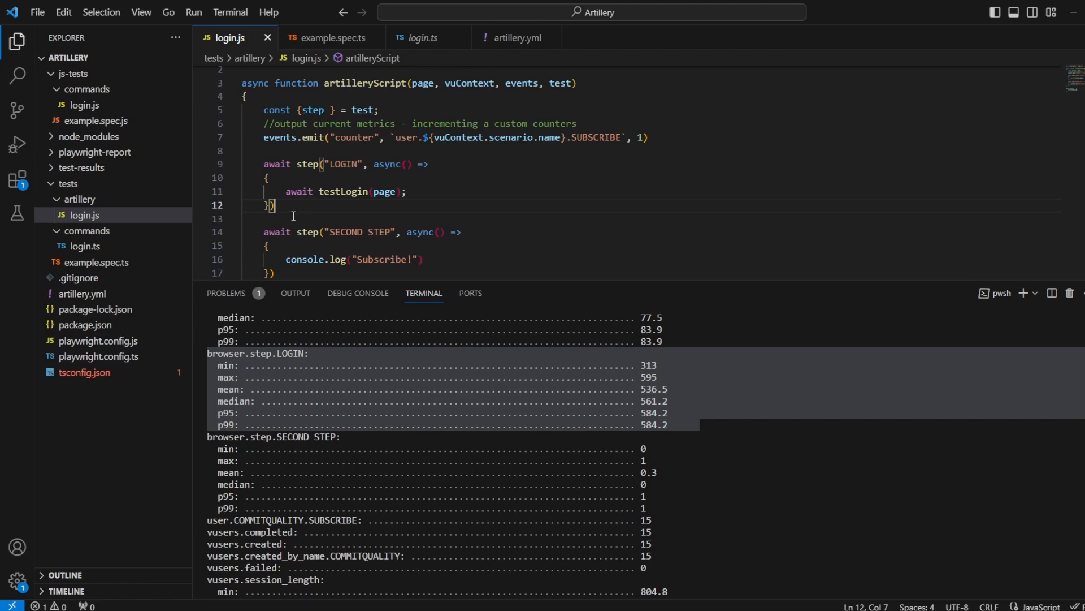
pyautogui.moveTo(342, 200)
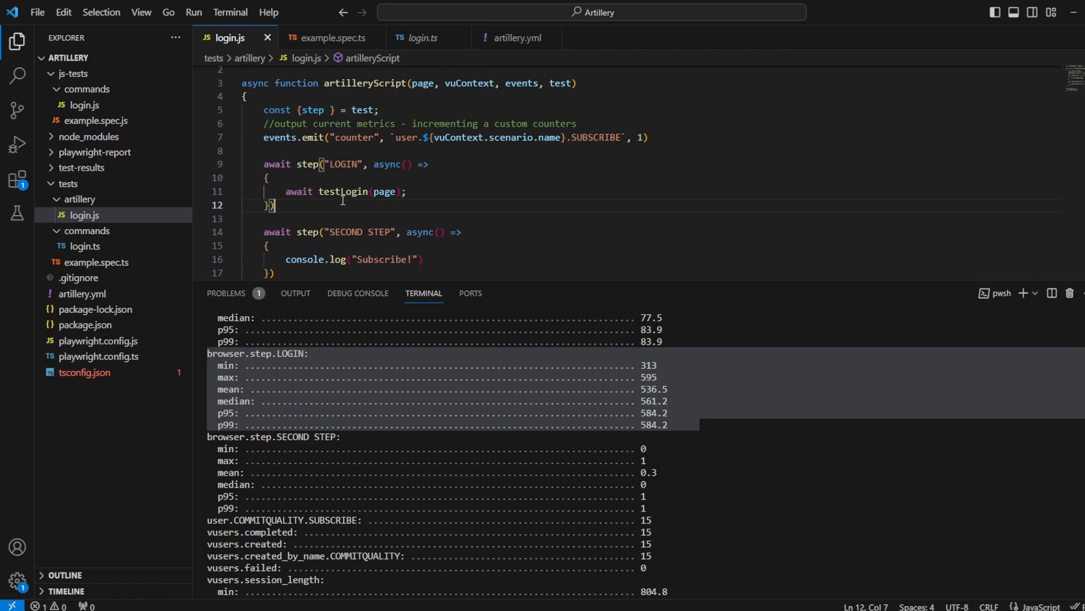
# Step: Clear the terminal and select the SECOND STEP step call line
pyautogui.write('clea')
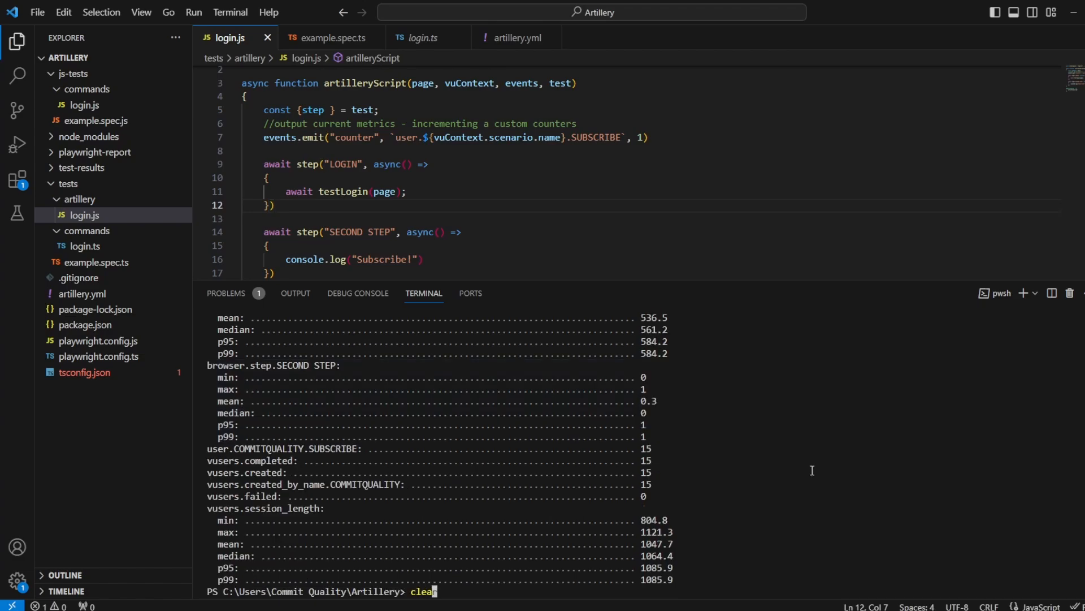
pyautogui.write('artillery run artillery.yml')
pyautogui.press('Enter')
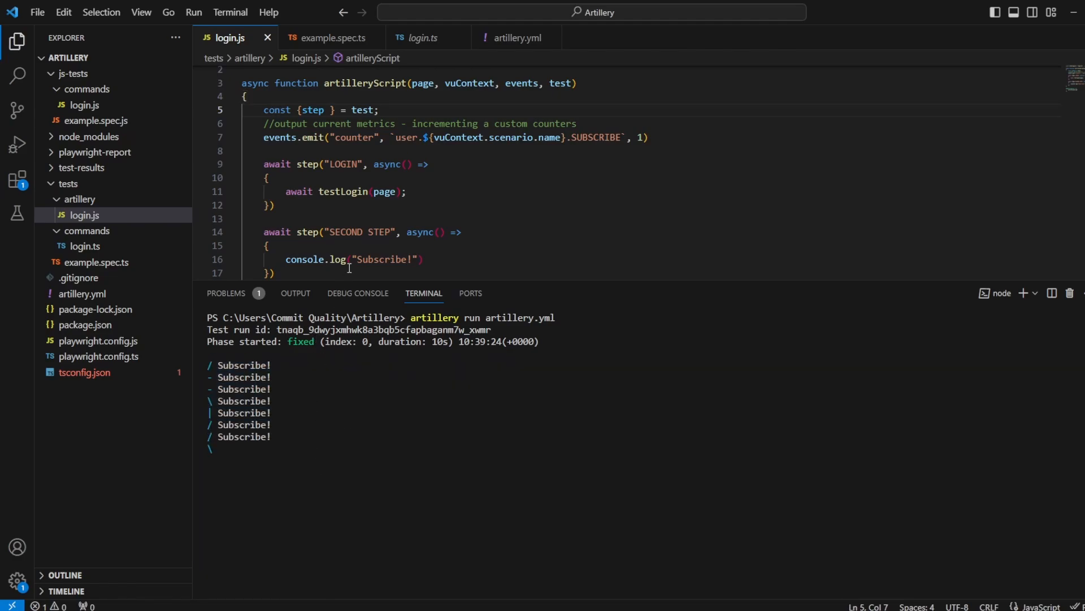
pyautogui.tripleClick(362, 231)
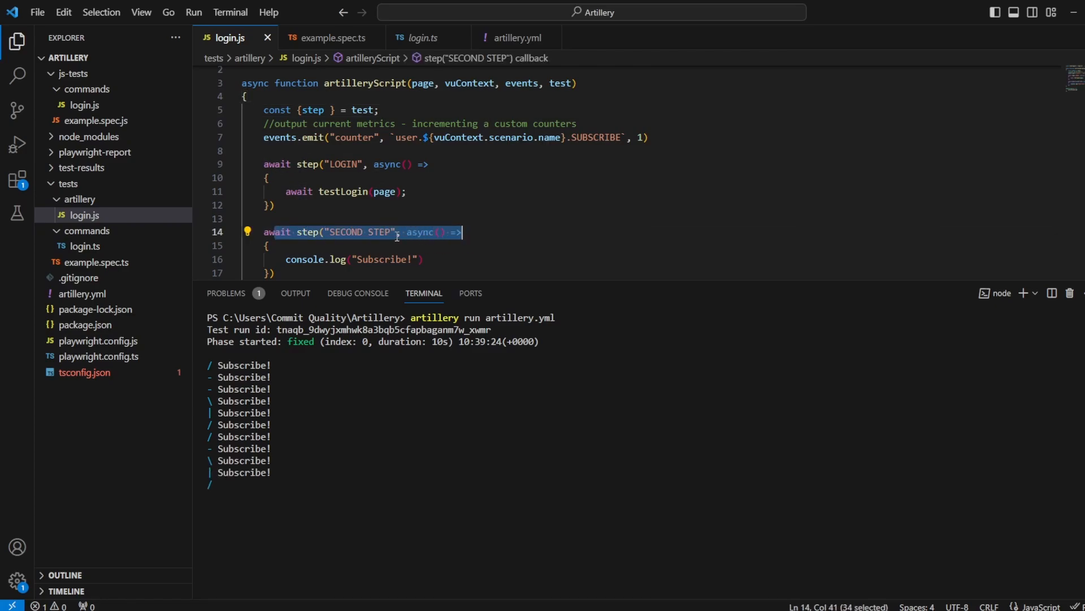
pyautogui.doubleClick(347, 232)
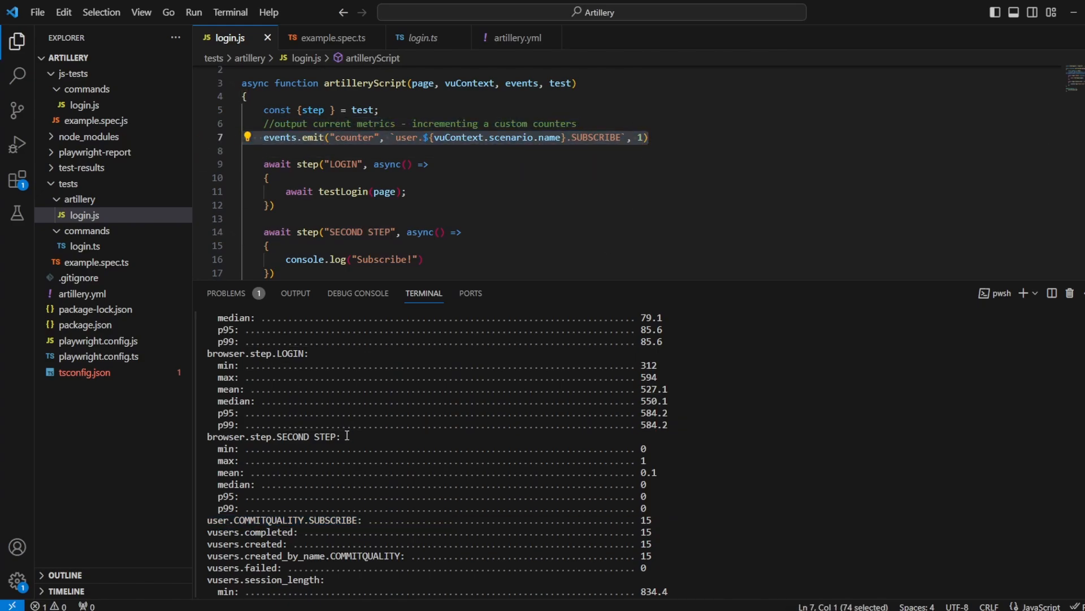
# Step: Scroll the report to review LOGIN (mean 527.1), SECOND STEP and SUBSCRIBE=15 metrics
pyautogui.scroll(-3)
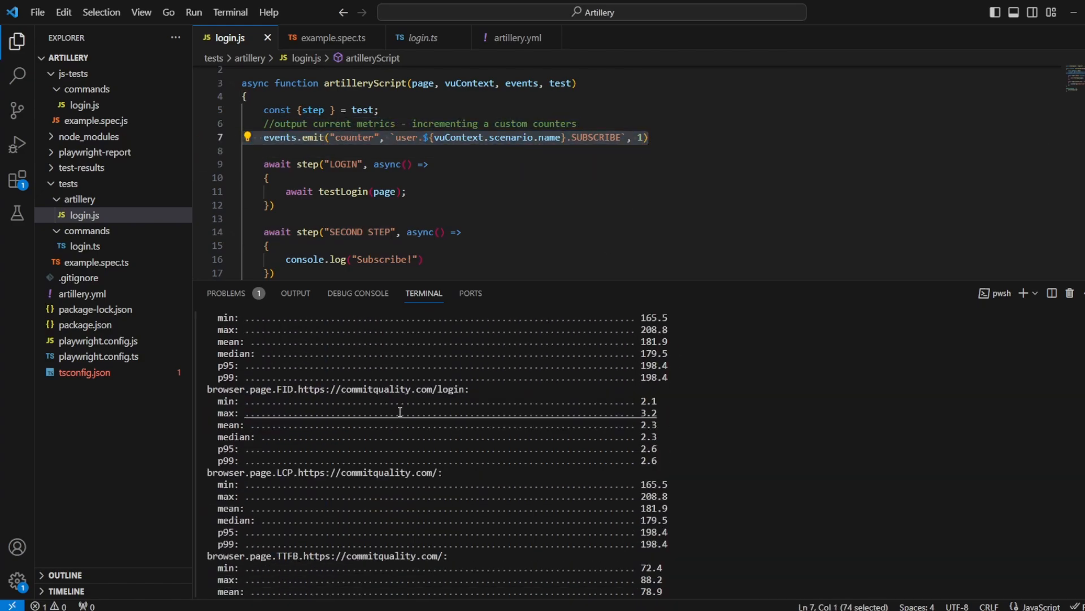
pyautogui.scroll(-3)
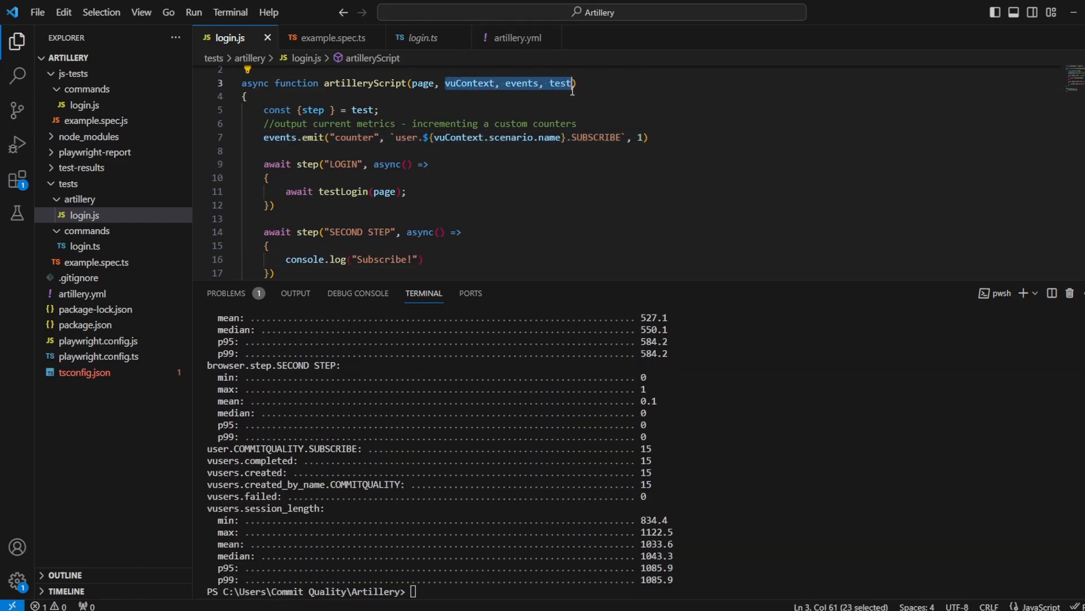
pyautogui.moveTo(410, 225)
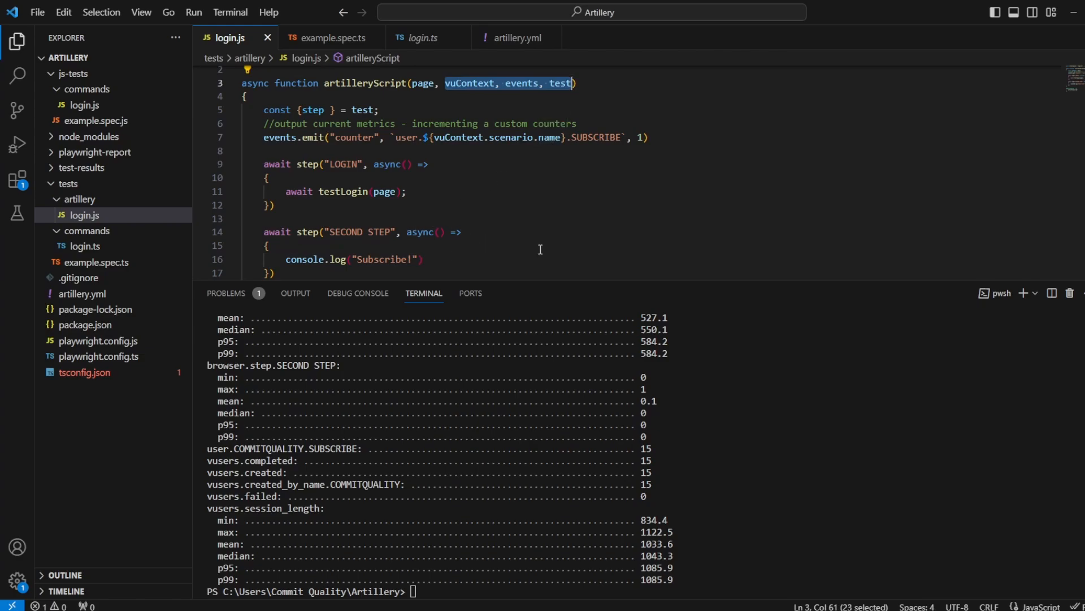
pyautogui.scroll(-3)
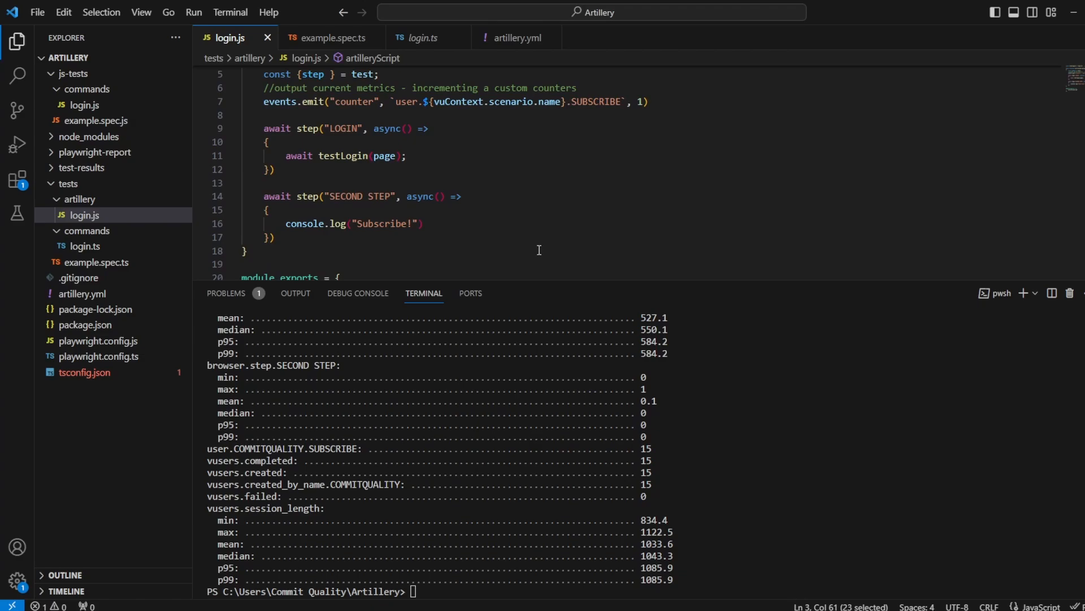